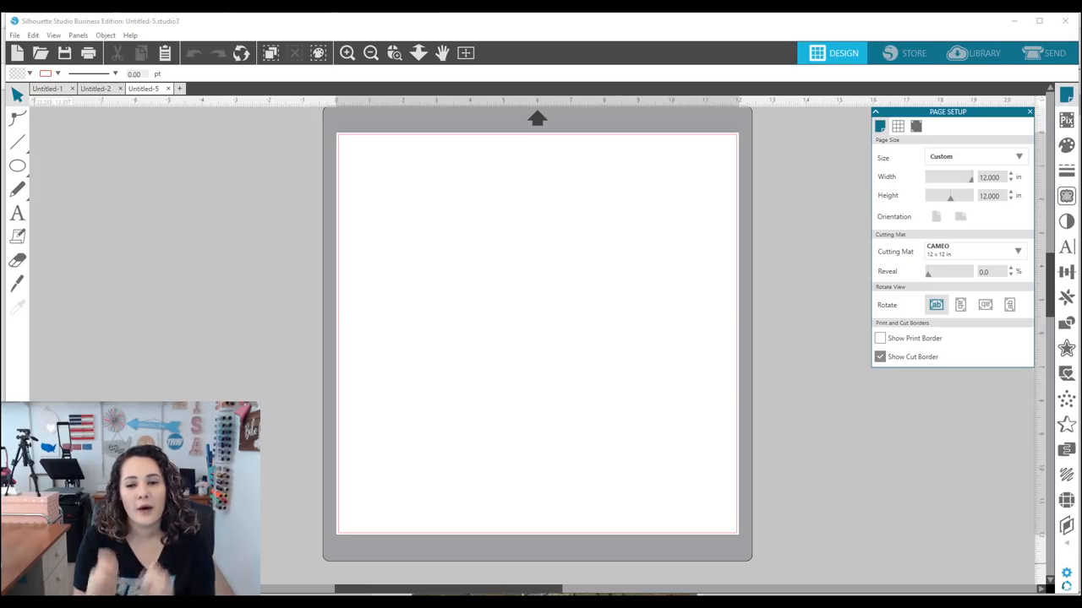
mouse_move(688, 28)
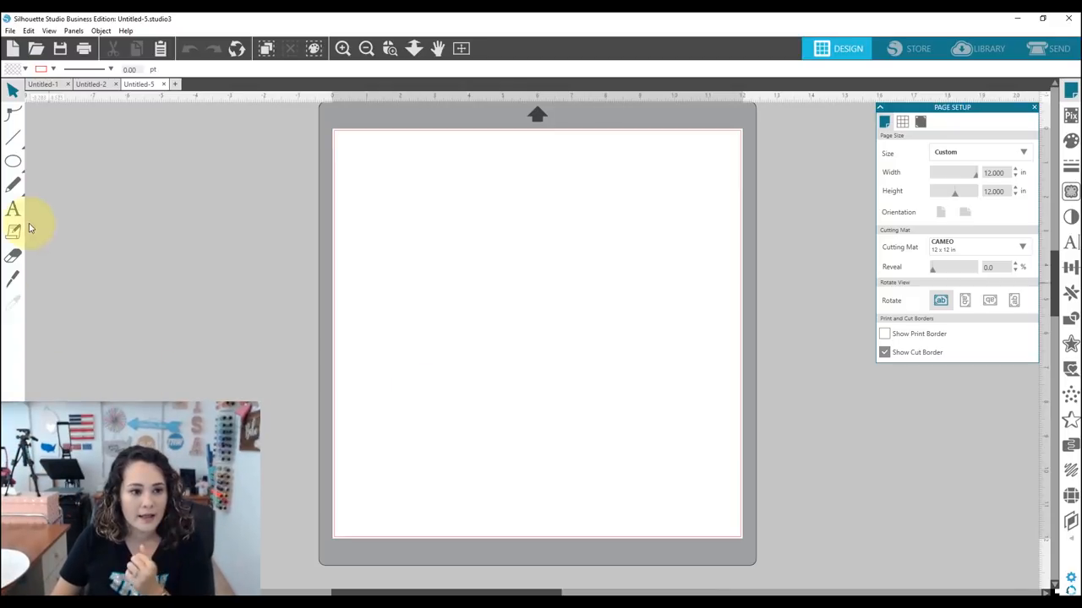
Step: Draw a circle, resize it to 20 × 20 inches, and deselect it
click(13, 161)
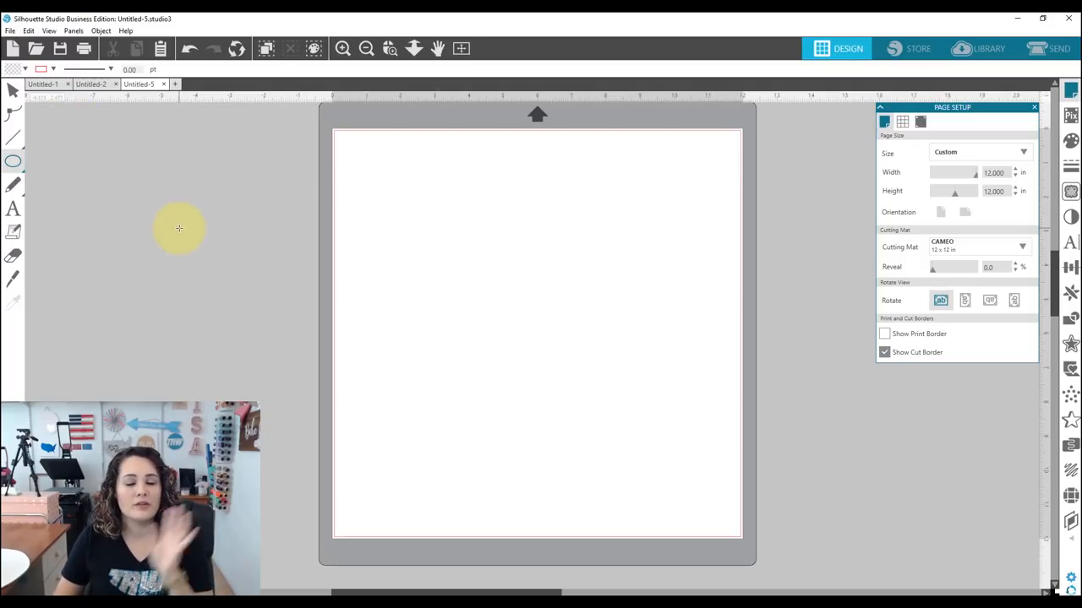
mouse_move(184, 226)
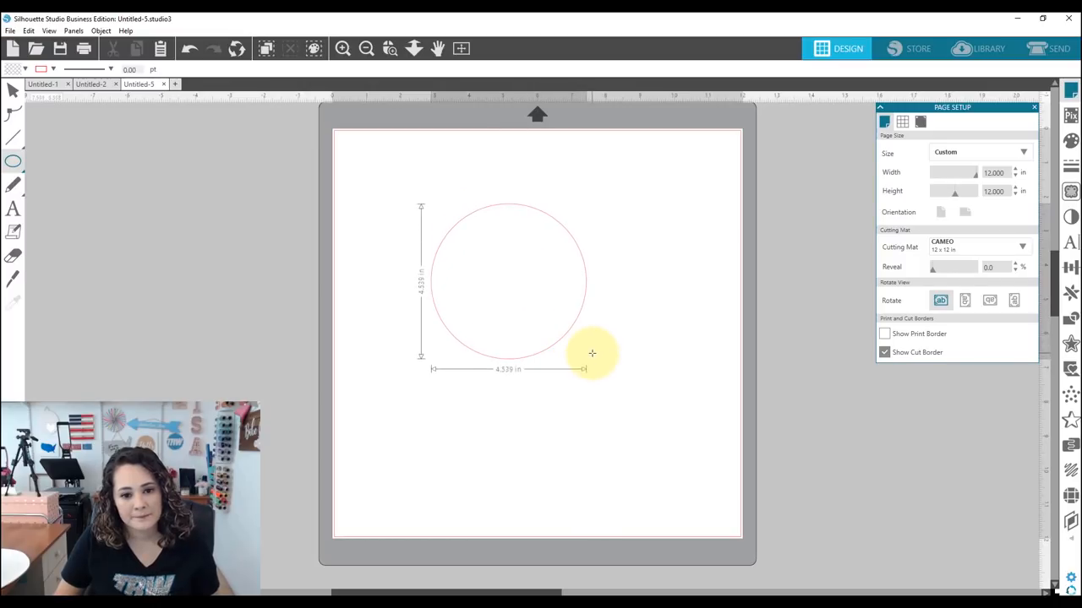
click(10, 88)
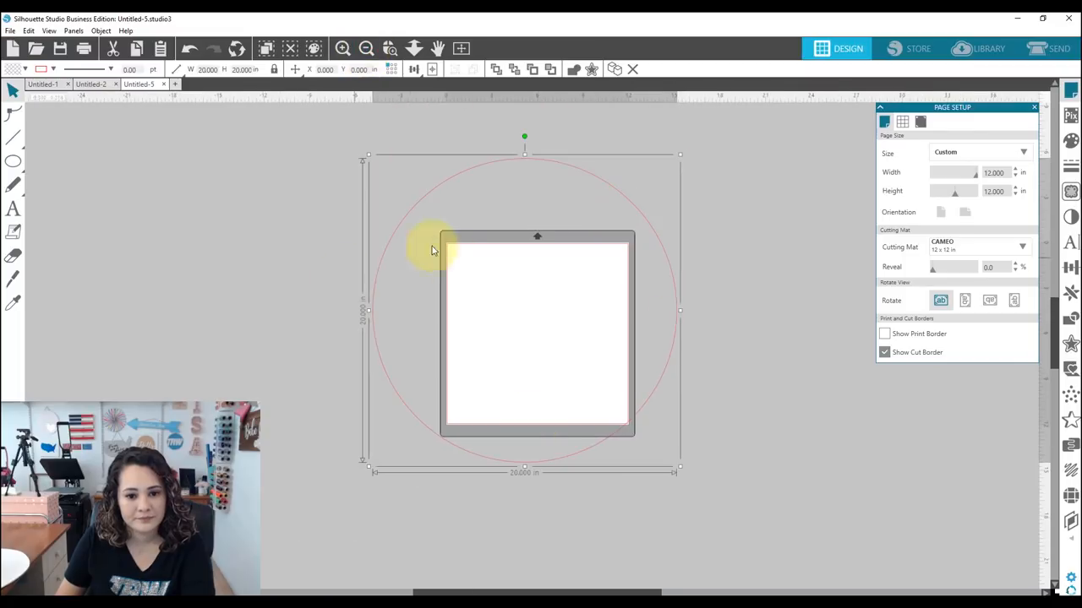
click(23, 70)
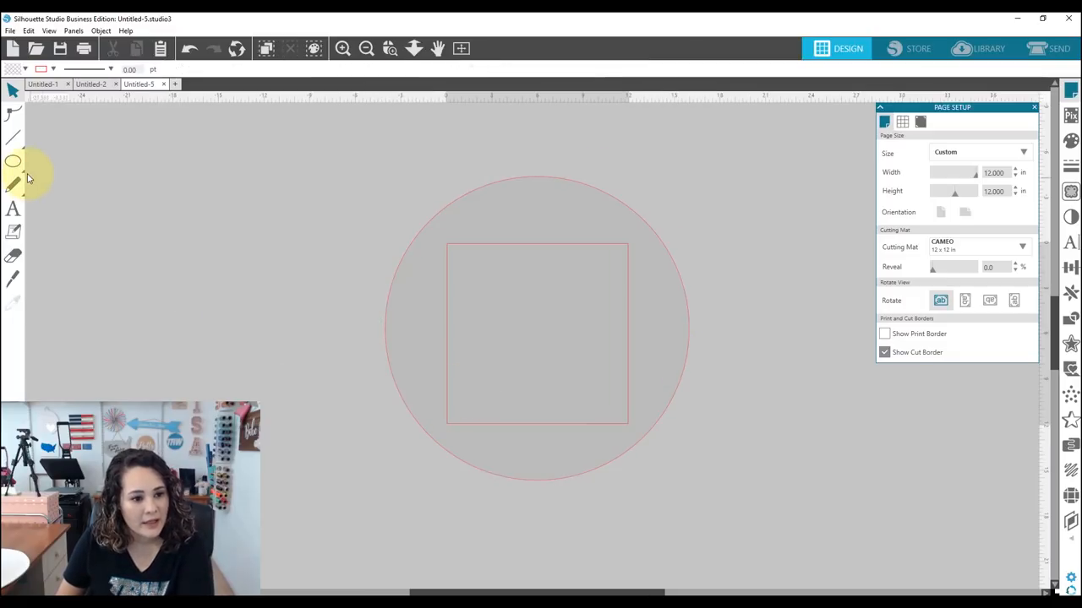
Step: Draw a second circle sized 7 × 7 inches and fill it solid black
click(12, 161)
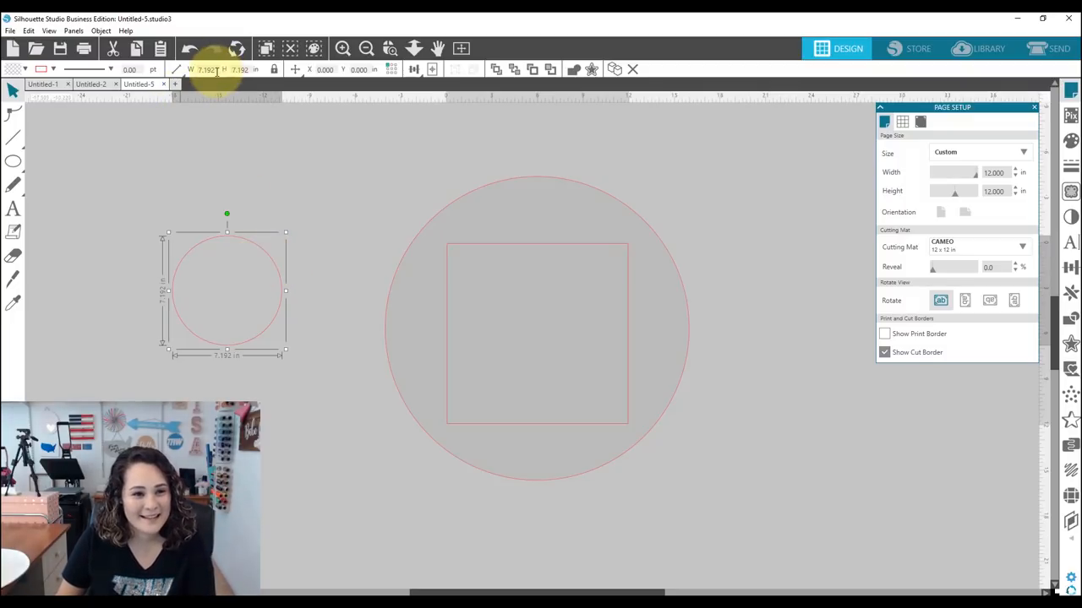
click(173, 71)
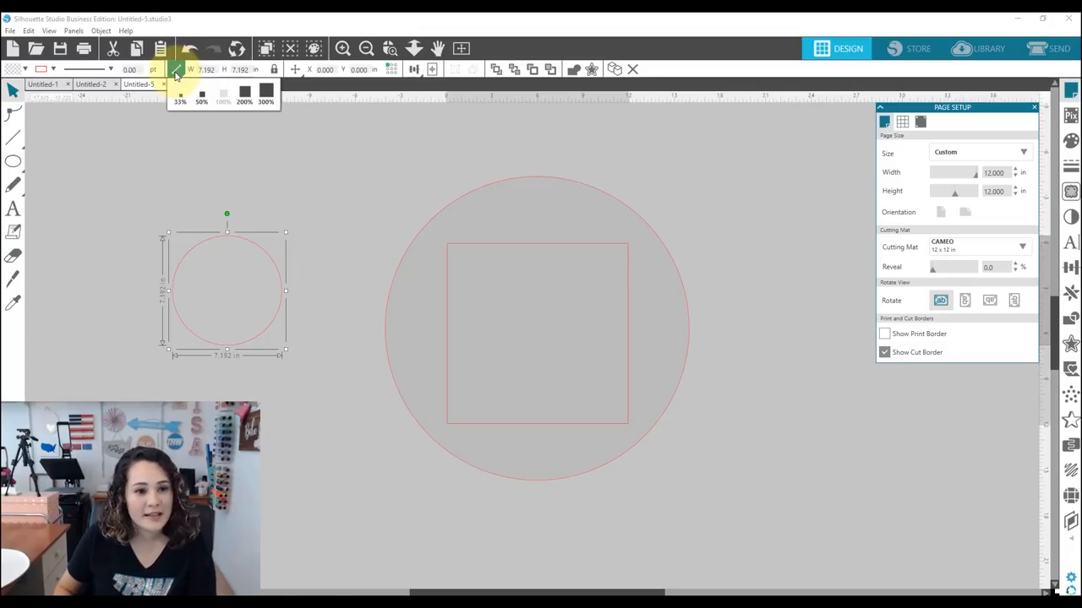
click(173, 71)
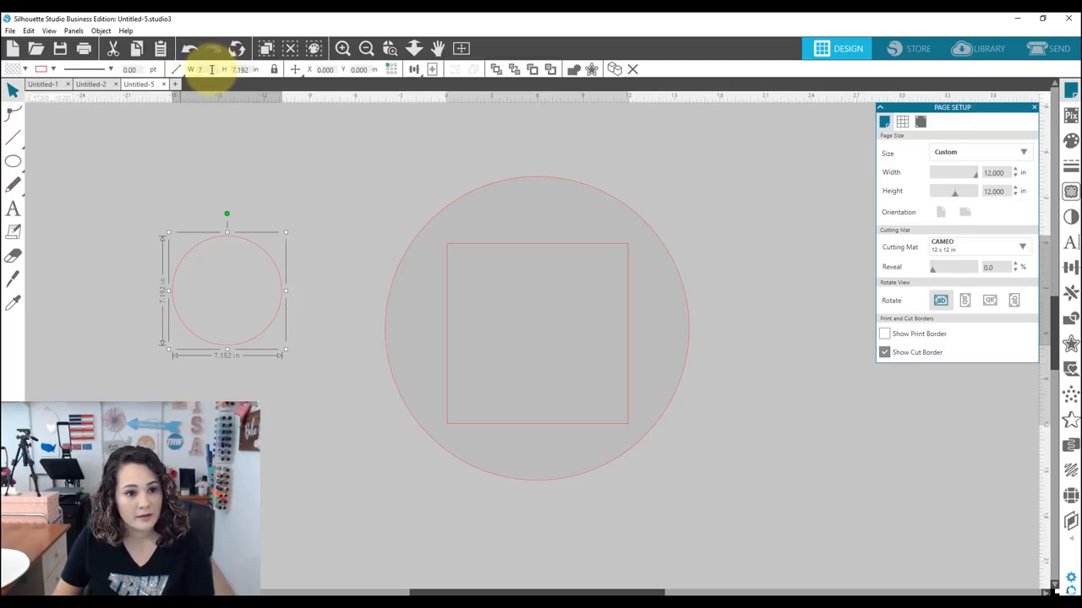
click(245, 254)
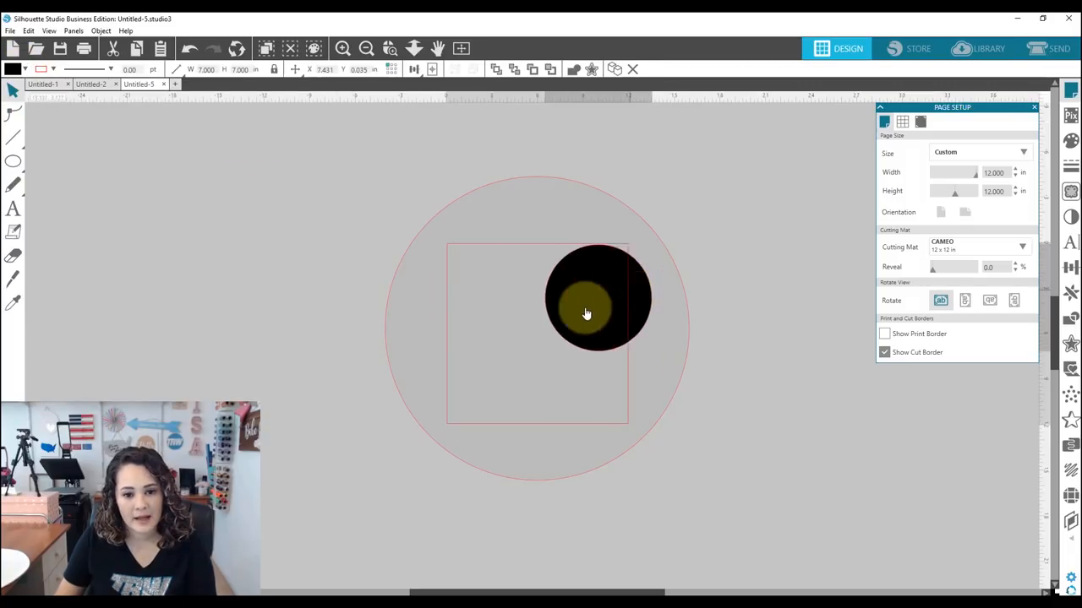
Step: Align the 7-inch black circle to the centre of the 20-inch circle, then deselect
drag(592, 300, 722, 178)
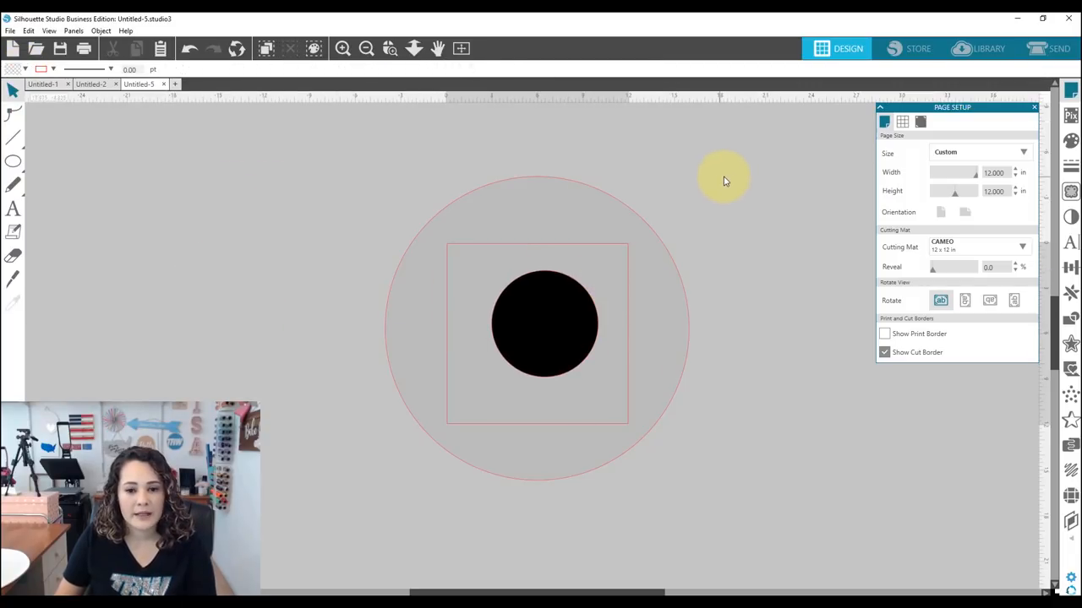
drag(723, 180, 567, 328)
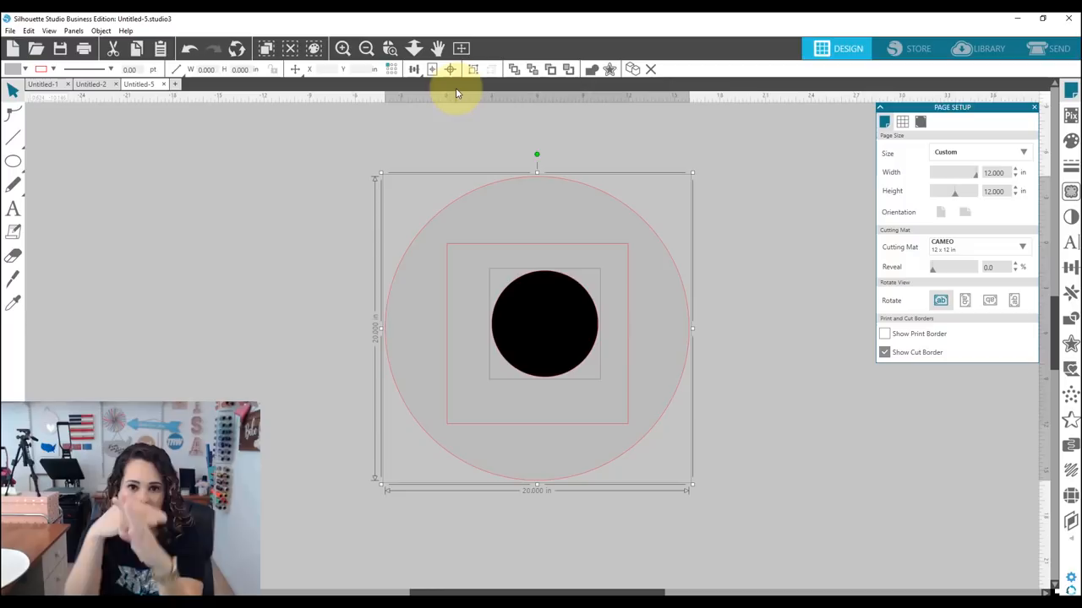
mouse_move(460, 116)
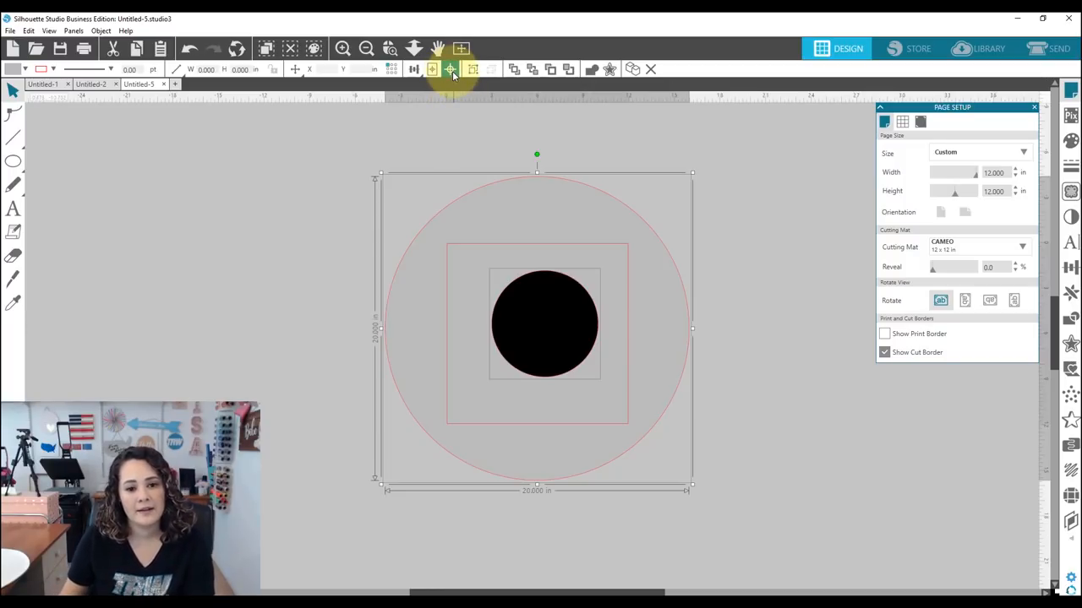
click(448, 69)
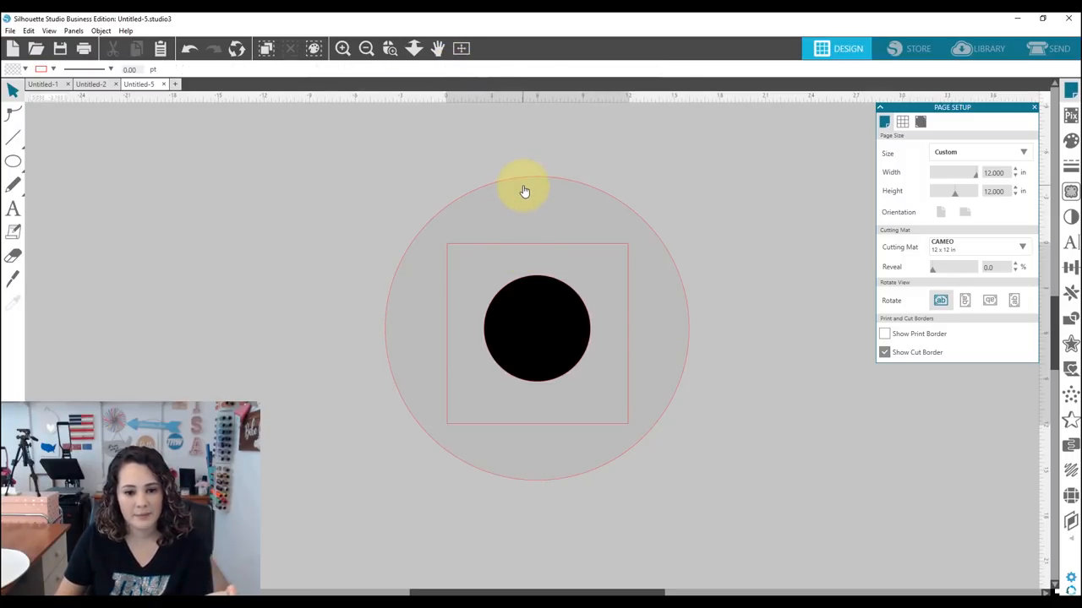
click(524, 190)
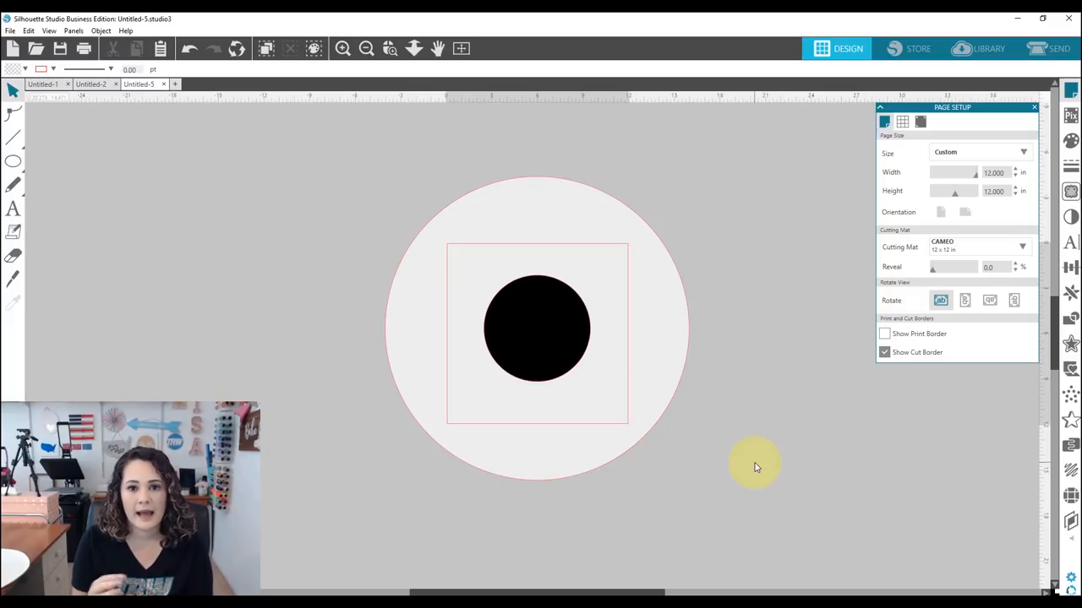
mouse_move(531, 471)
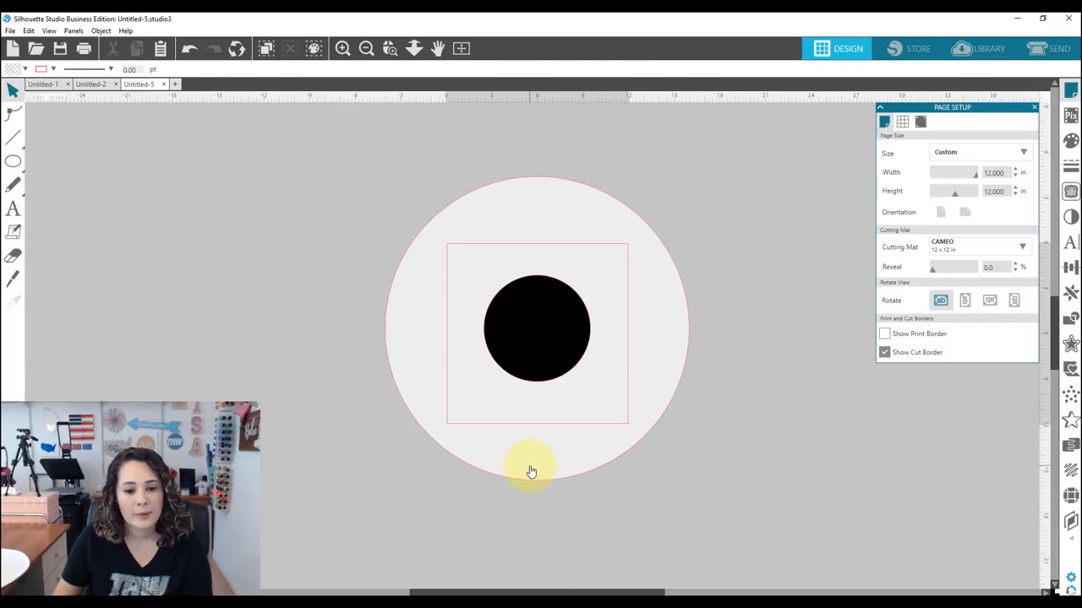
Step: Give the 20-inch circle an internal offset of 1.5 inches instead of an outward one
click(530, 470)
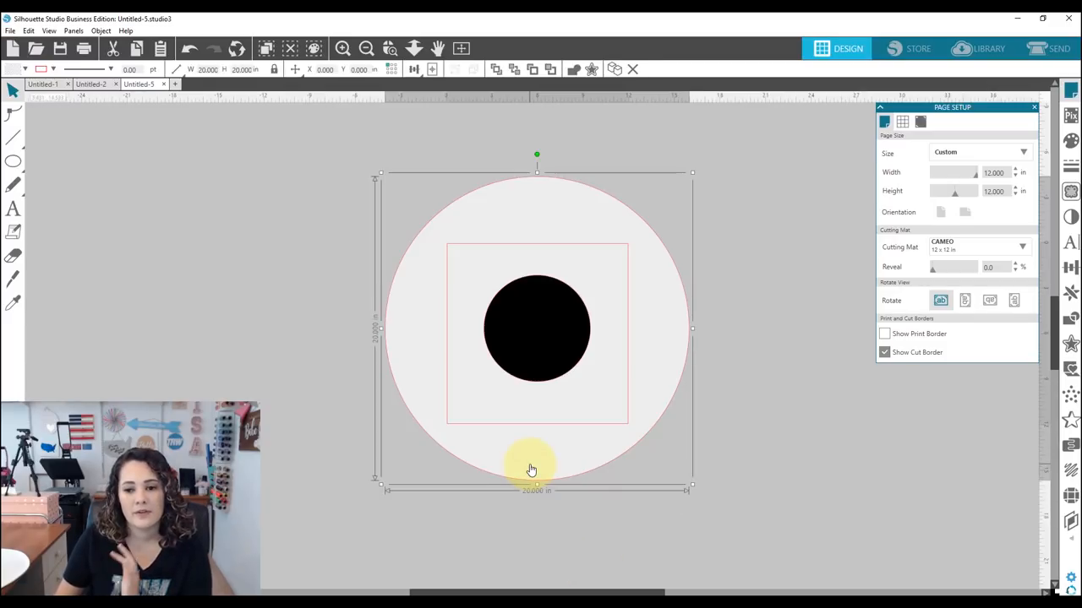
mouse_move(525, 212)
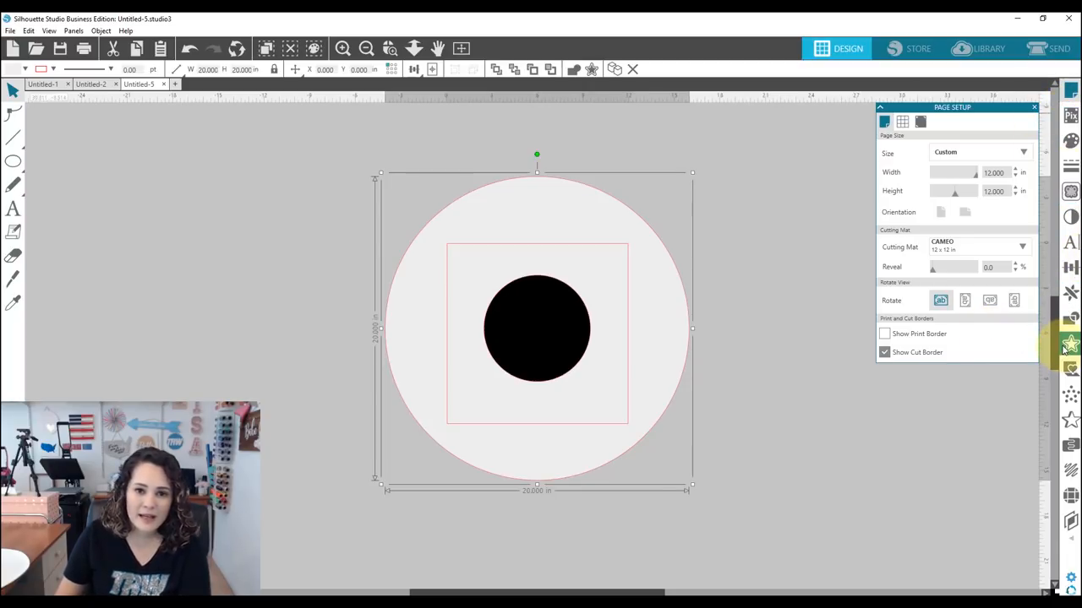
mouse_move(1070, 353)
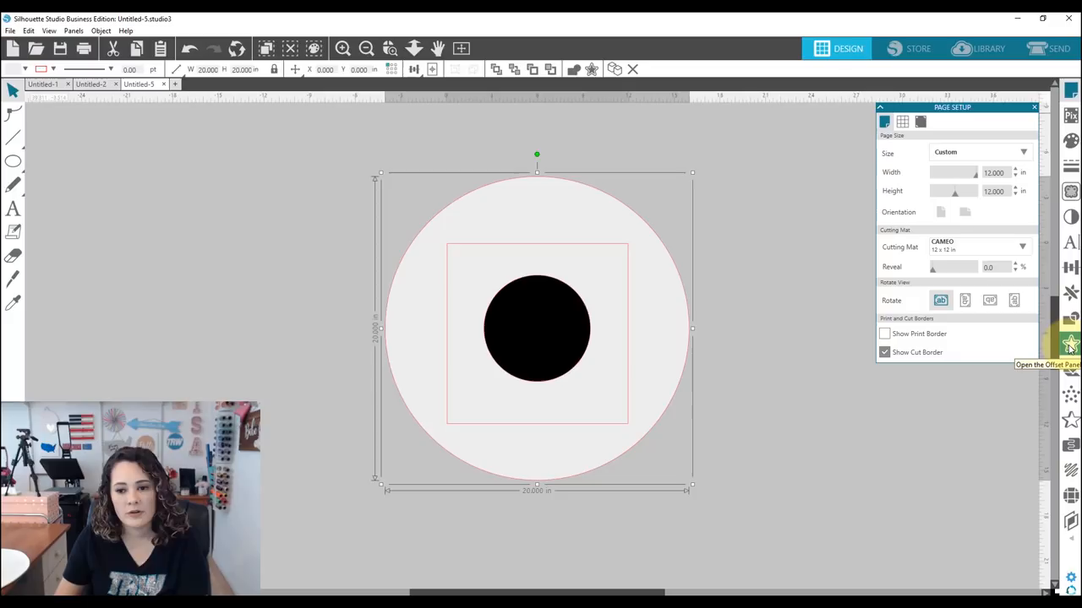
click(1071, 354)
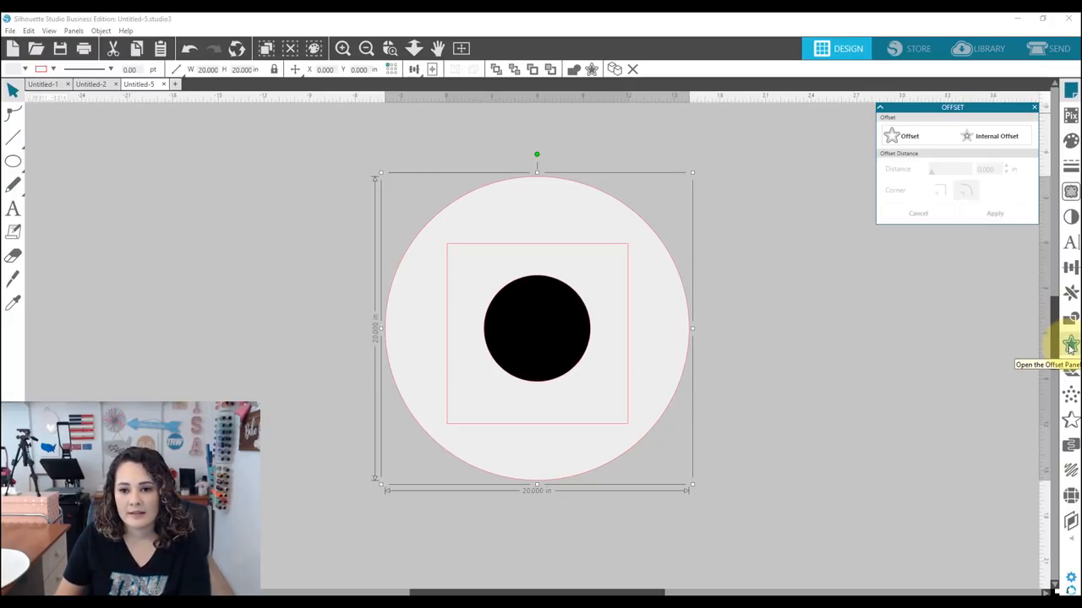
mouse_move(455, 188)
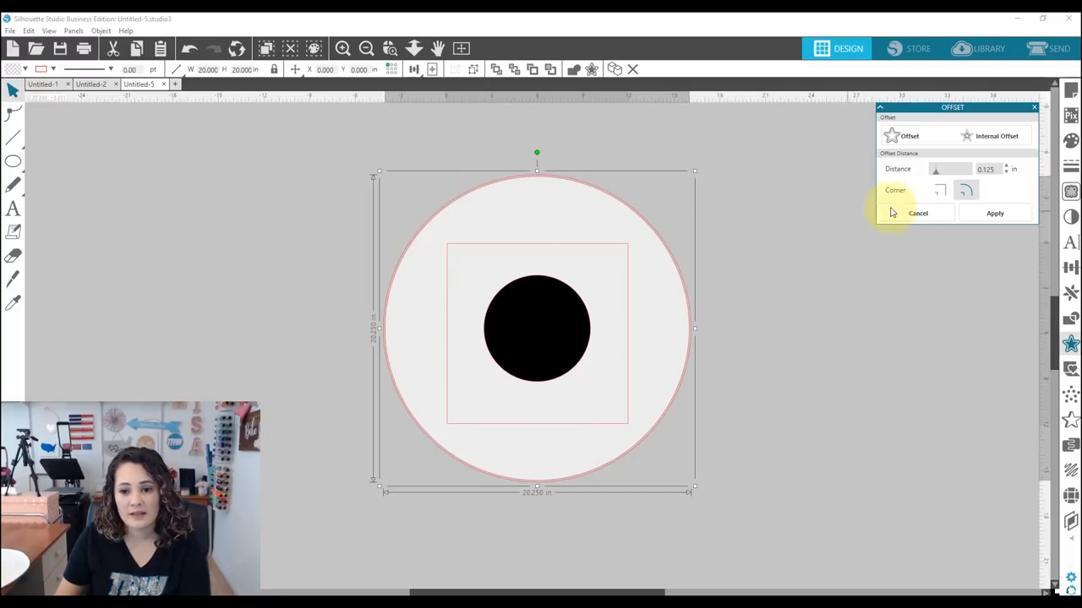
click(918, 213)
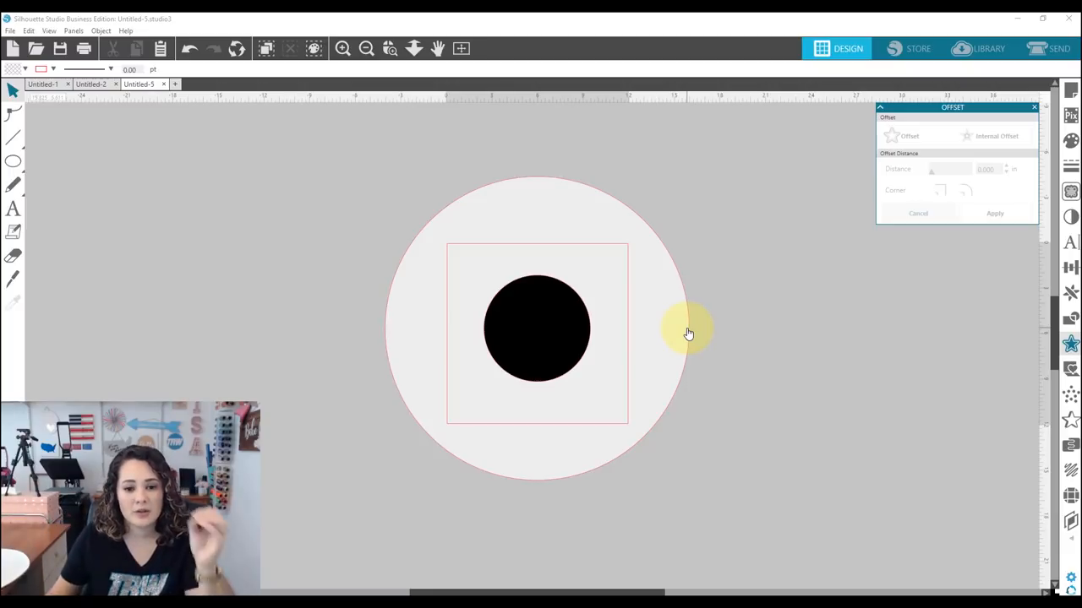
click(687, 331)
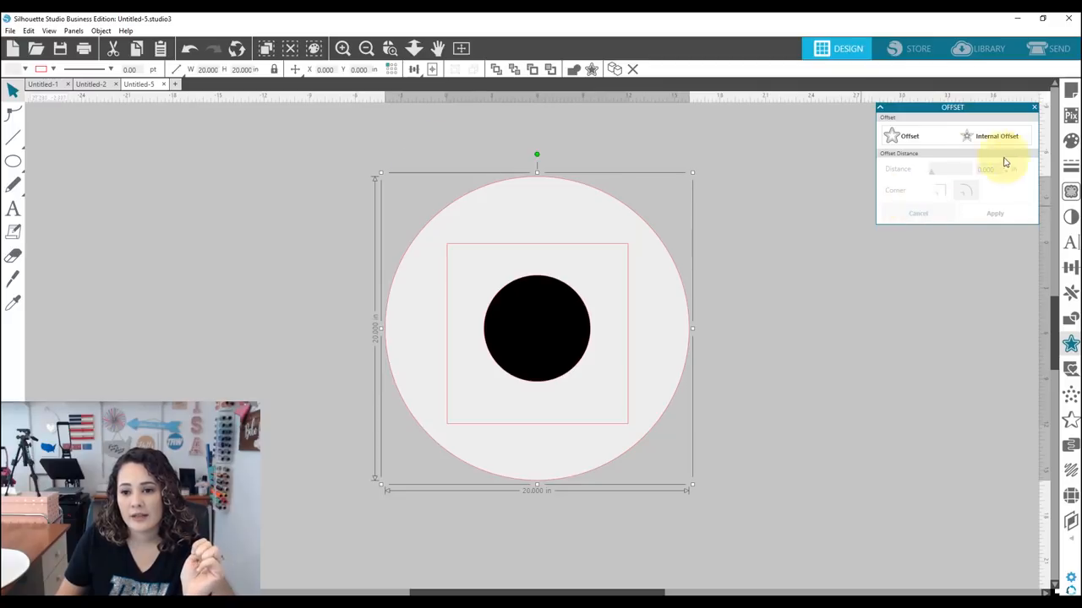
click(994, 135)
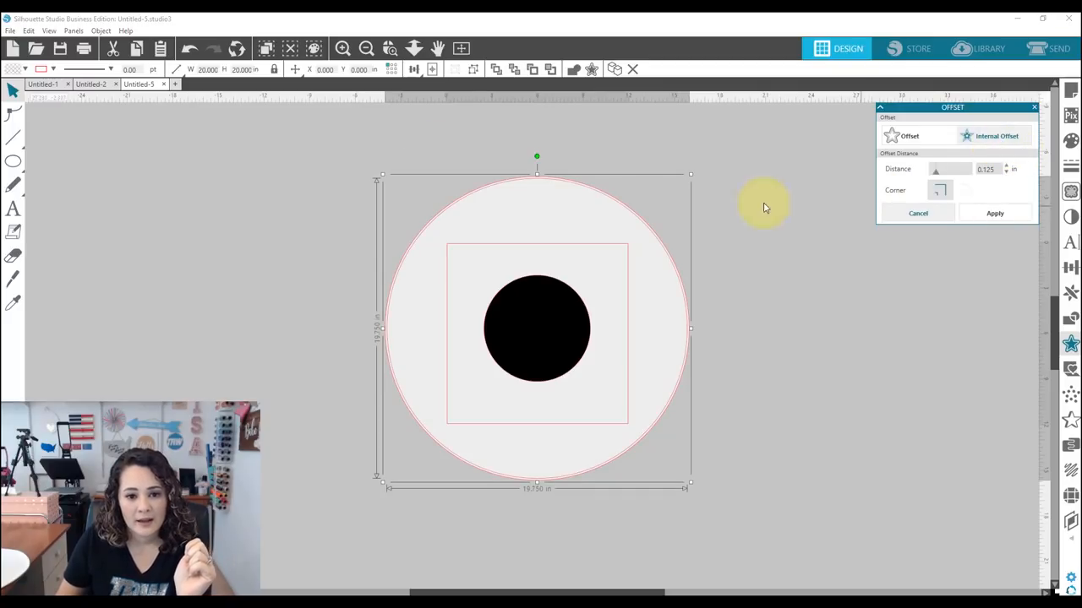
mouse_move(515, 246)
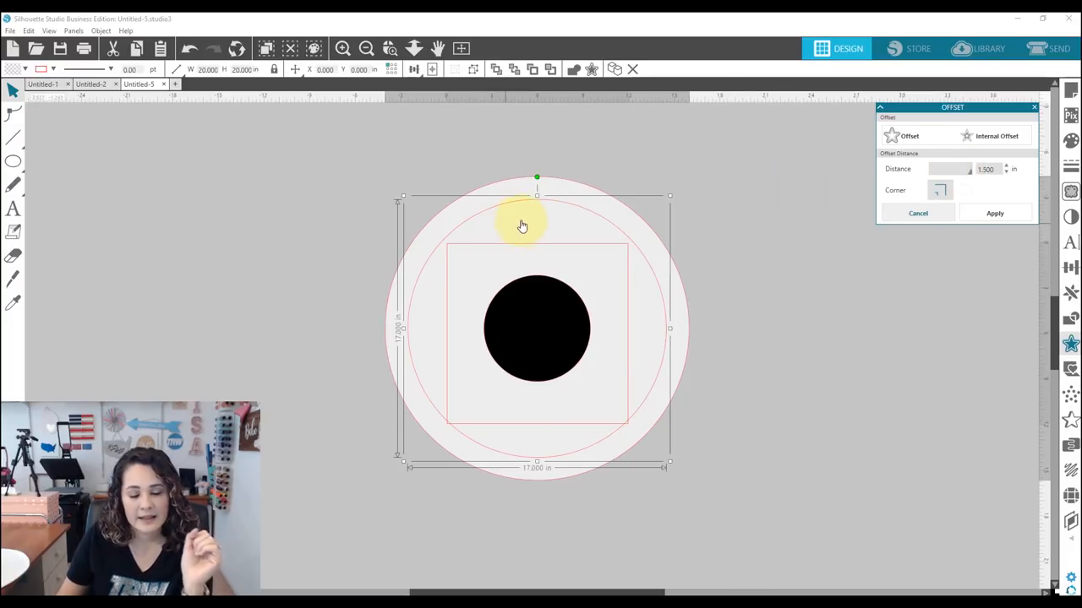
mouse_move(562, 234)
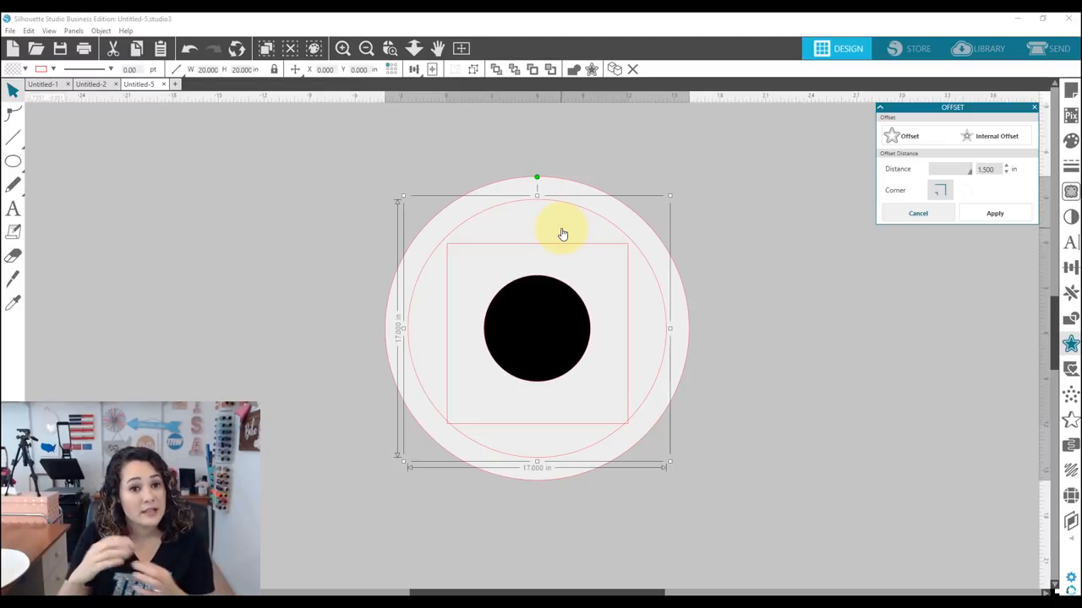
mouse_move(629, 286)
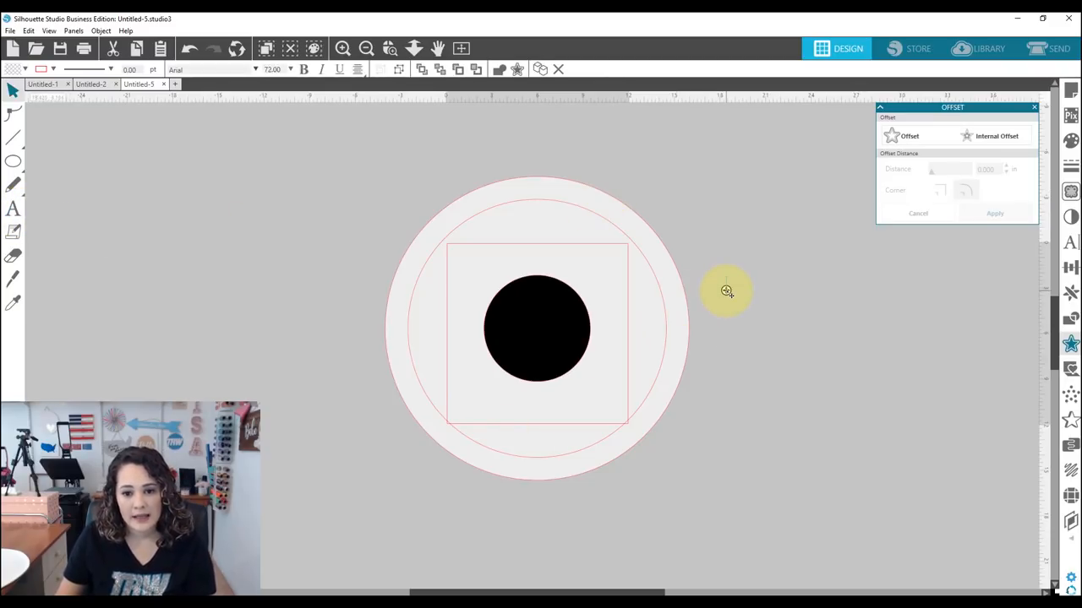
Step: Type 'Hello, Sunshine' beside the circles and bring up the Text Style panel
text(Hello, Sunshine!)
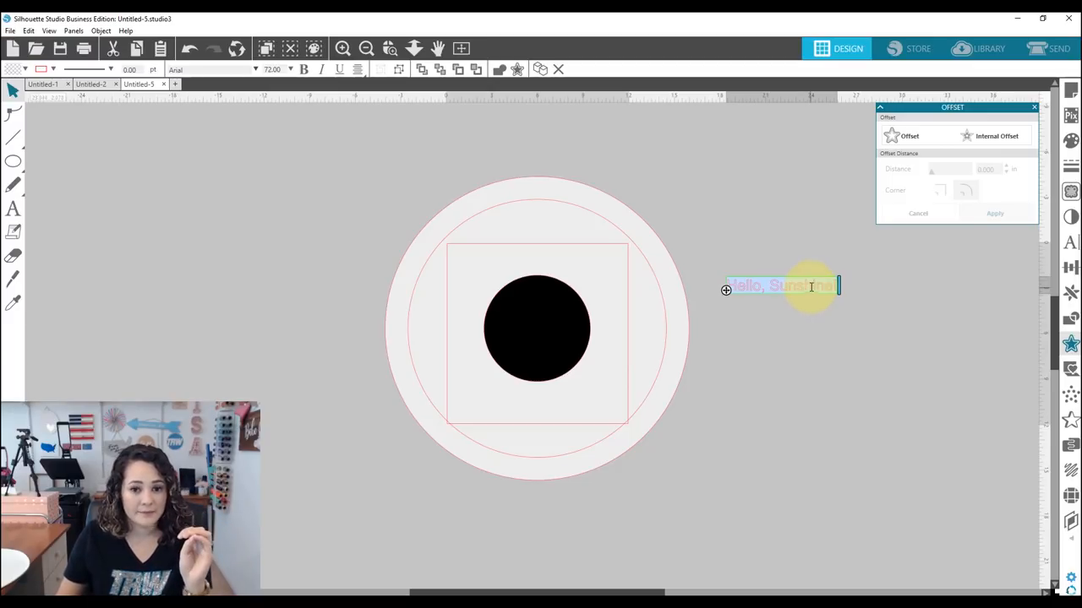
click(1070, 243)
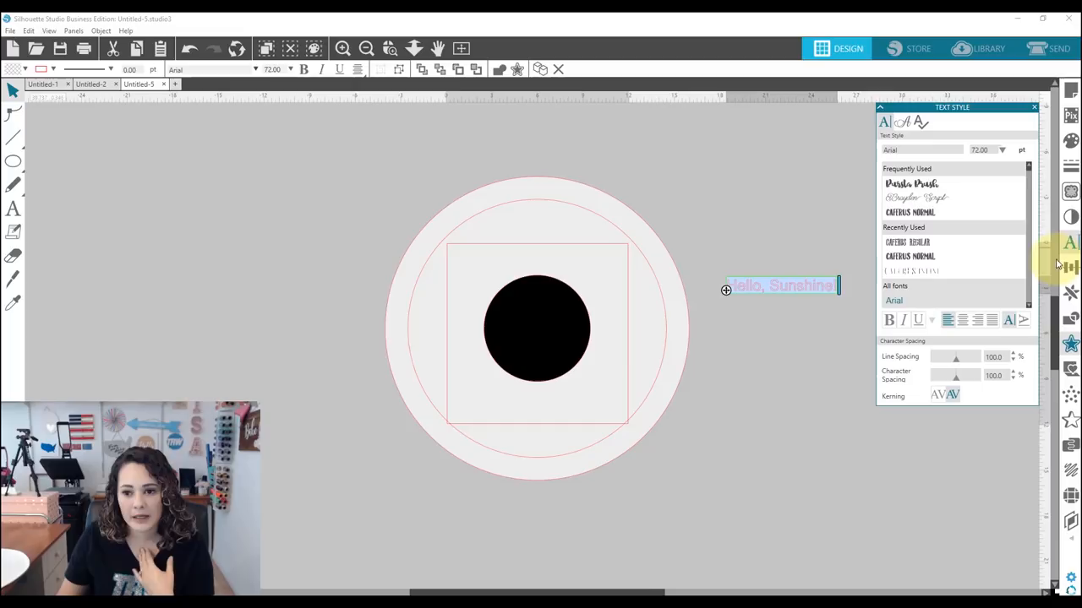
mouse_move(968, 261)
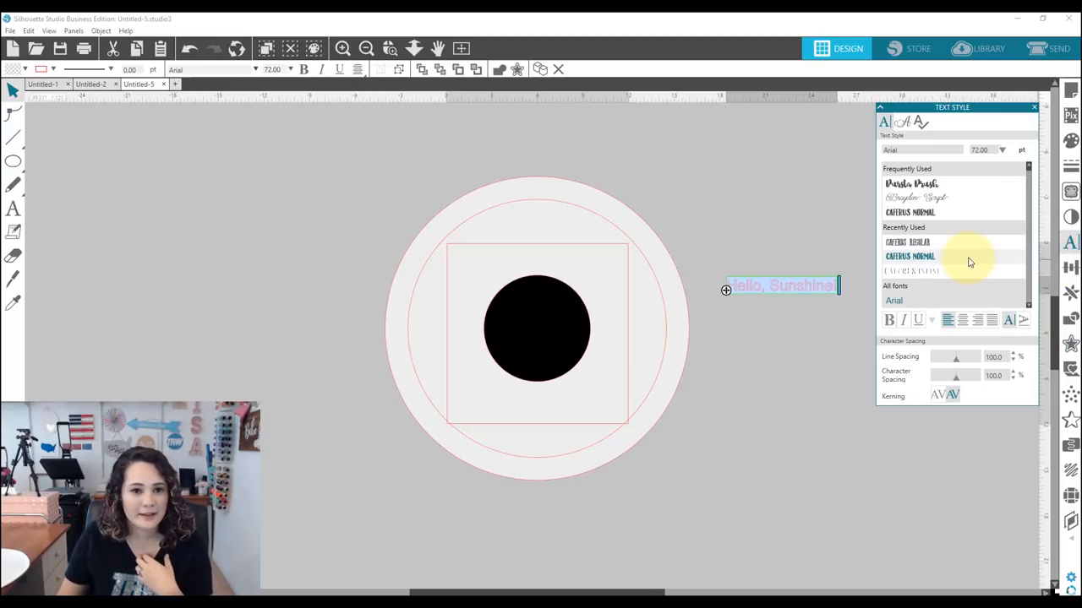
mouse_move(928, 135)
text(octavia Script)
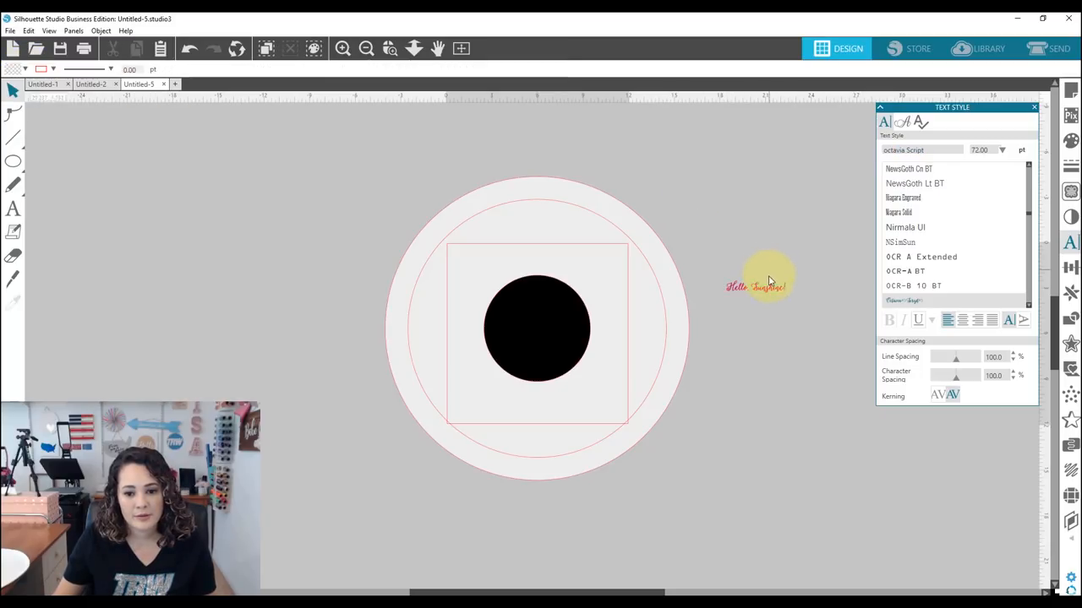
Step: Fill the greeting blue and enlarge it to about 21 inches across the lower circles
click(760, 290)
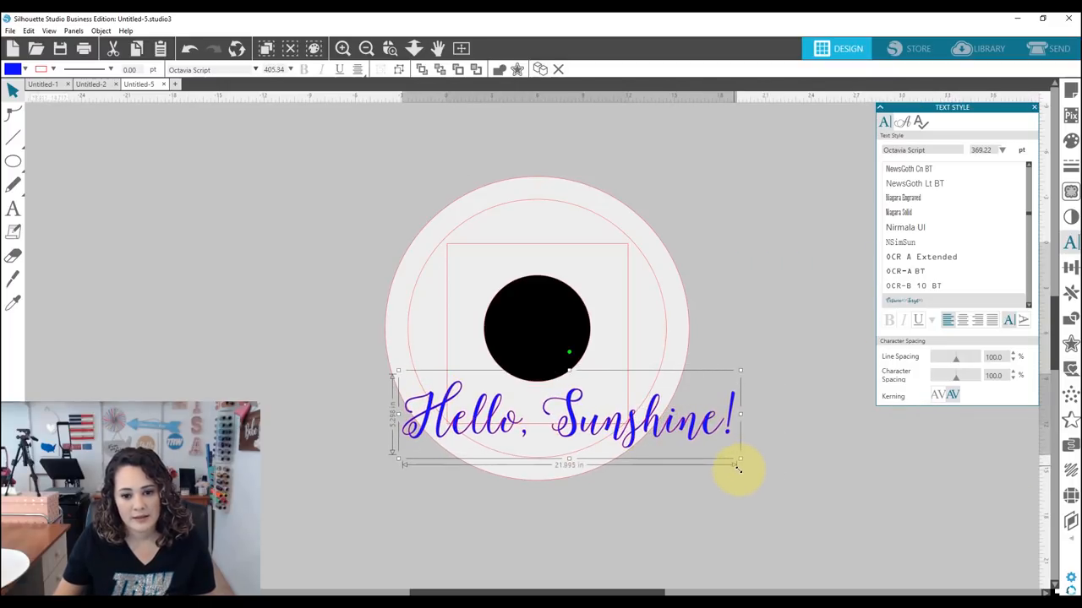
drag(739, 464, 716, 457)
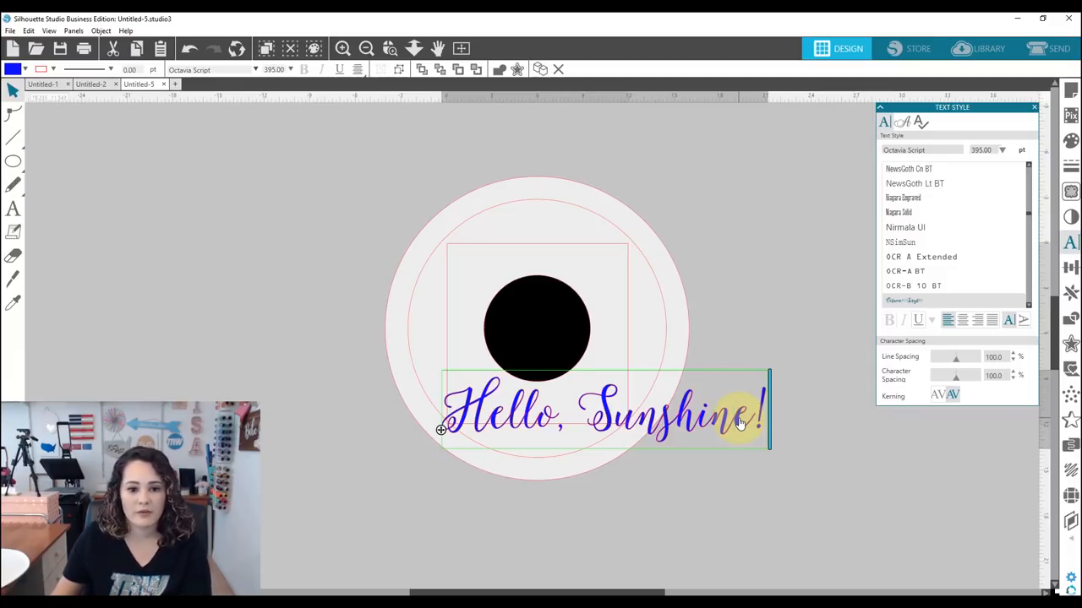
mouse_move(439, 429)
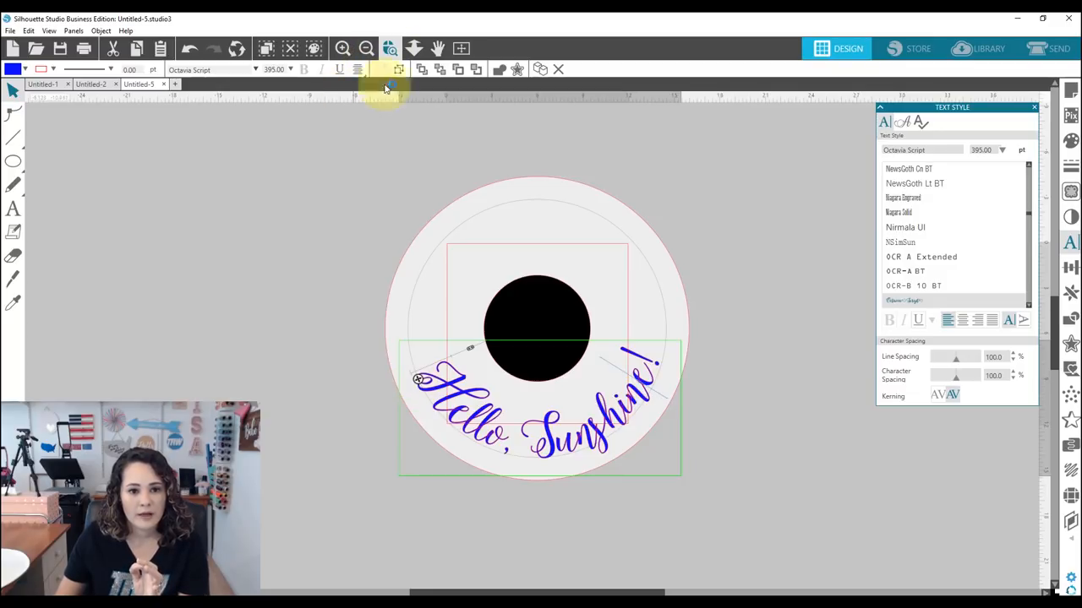
mouse_move(754, 522)
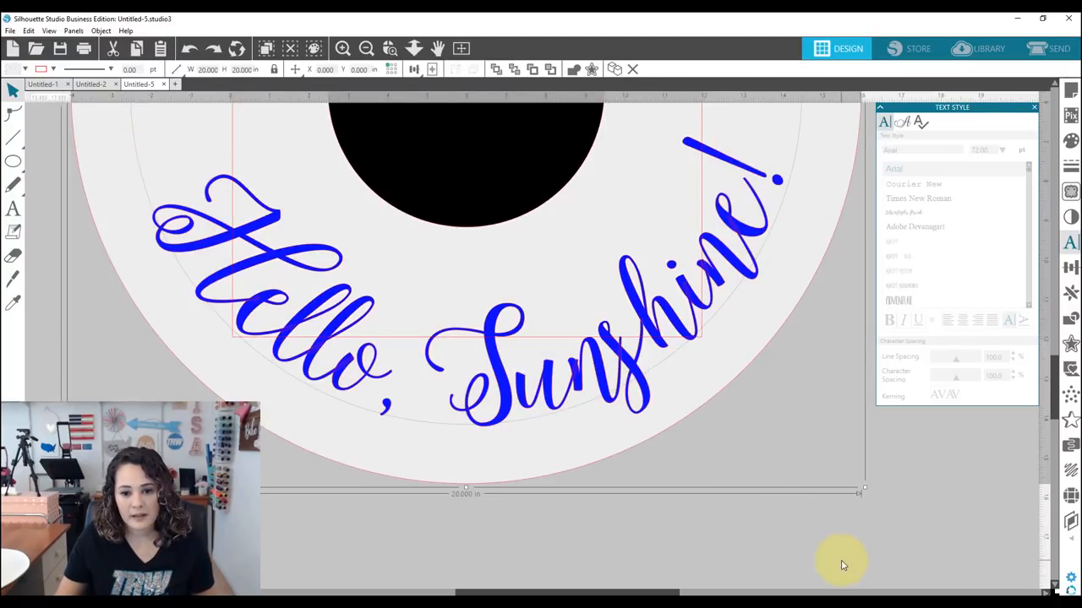
mouse_move(799, 144)
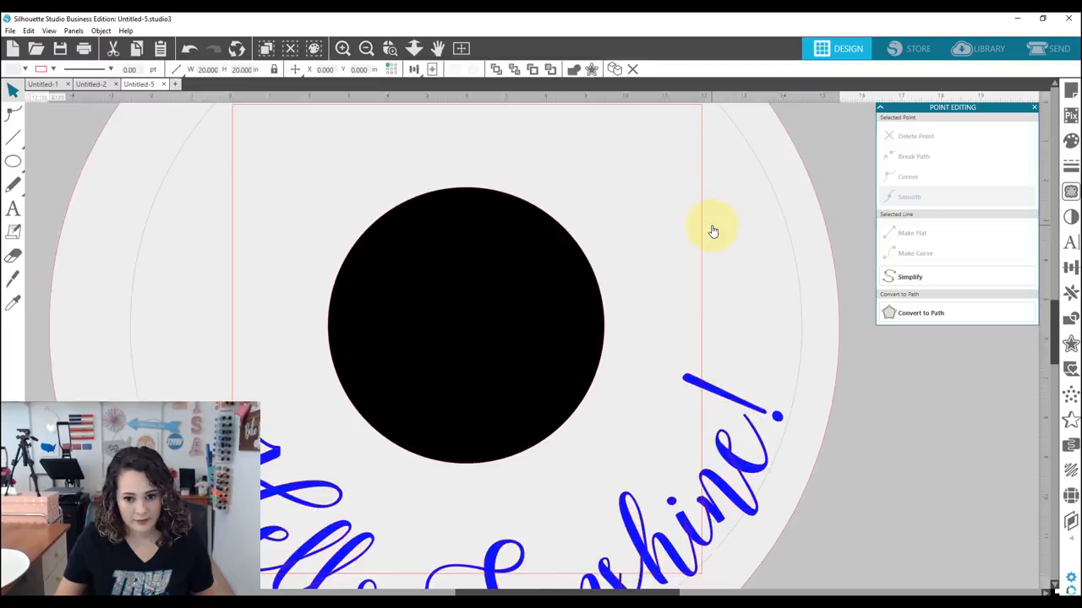
Step: Zoom in on the curved greeting and the 17-inch guide circle
scroll(down, 3)
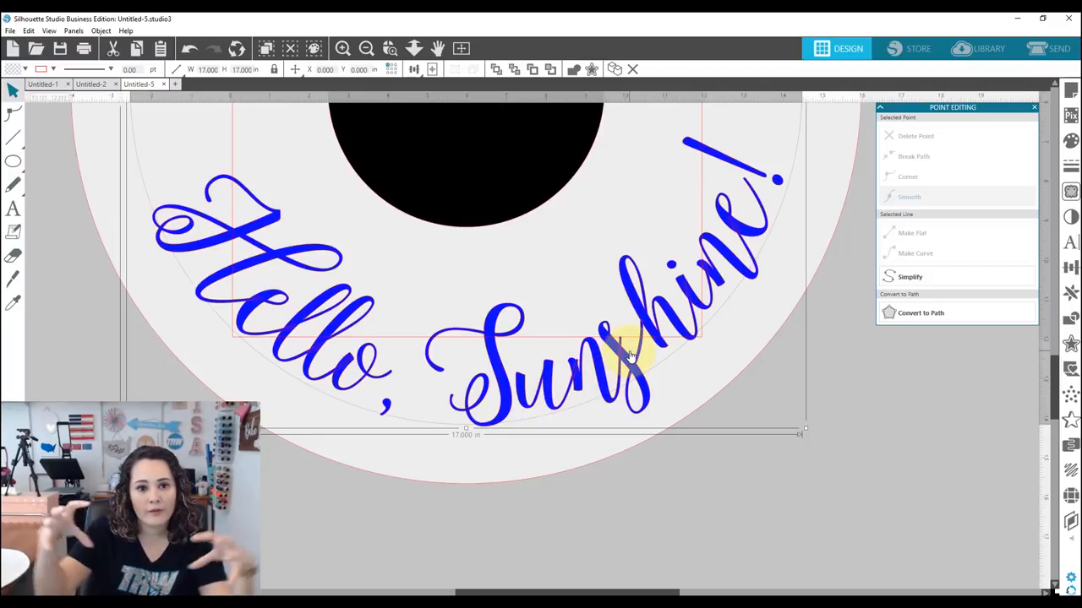
mouse_move(655, 377)
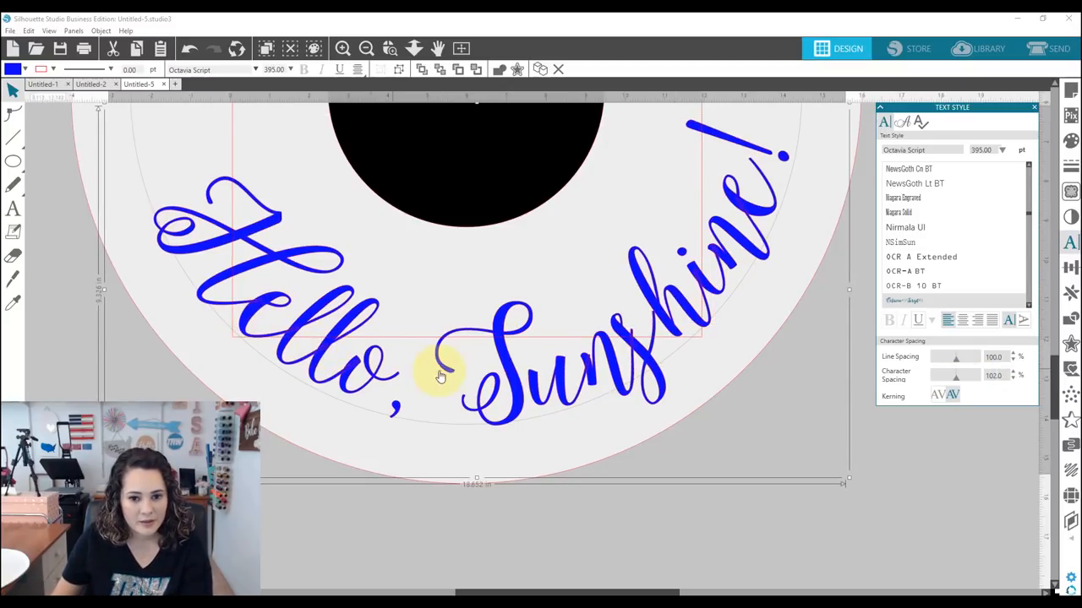
mouse_move(588, 363)
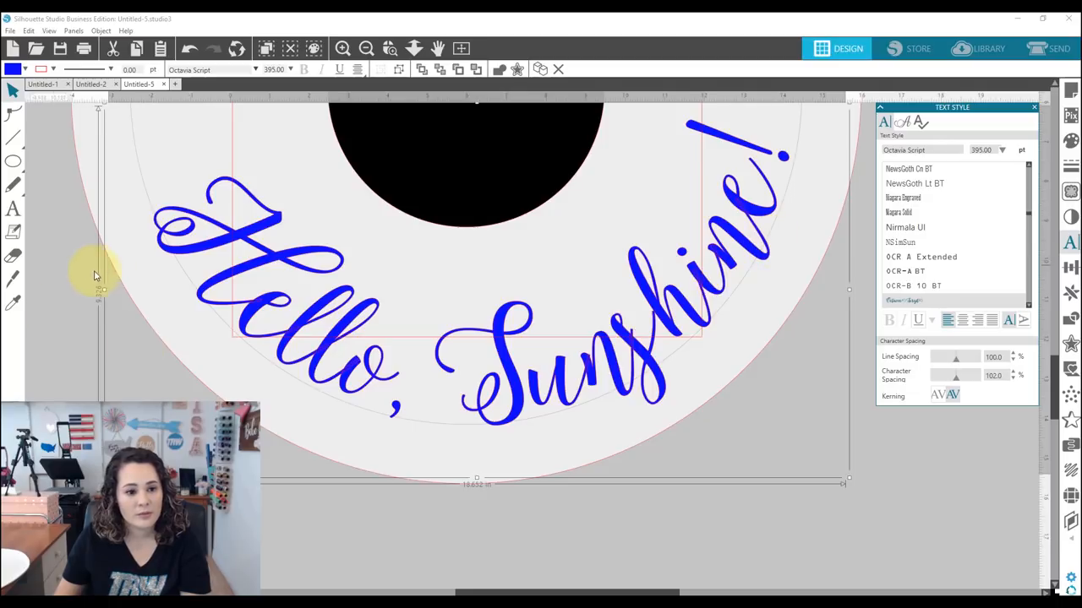
mouse_move(404, 324)
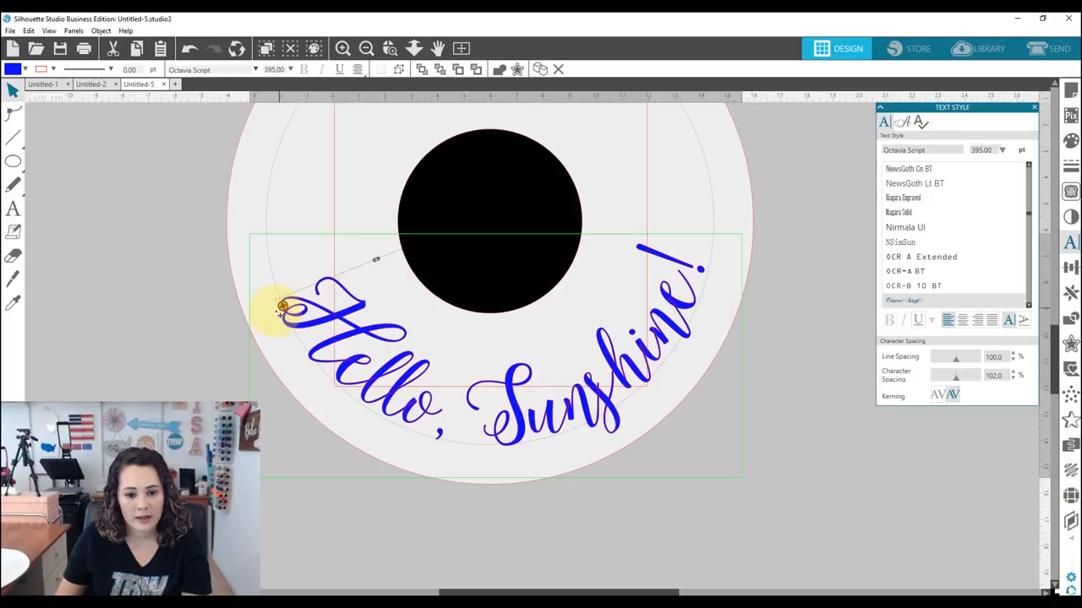
Step: Drag the greeting's start handle along the circle and fine-tune where the arc begins
drag(283, 306, 258, 291)
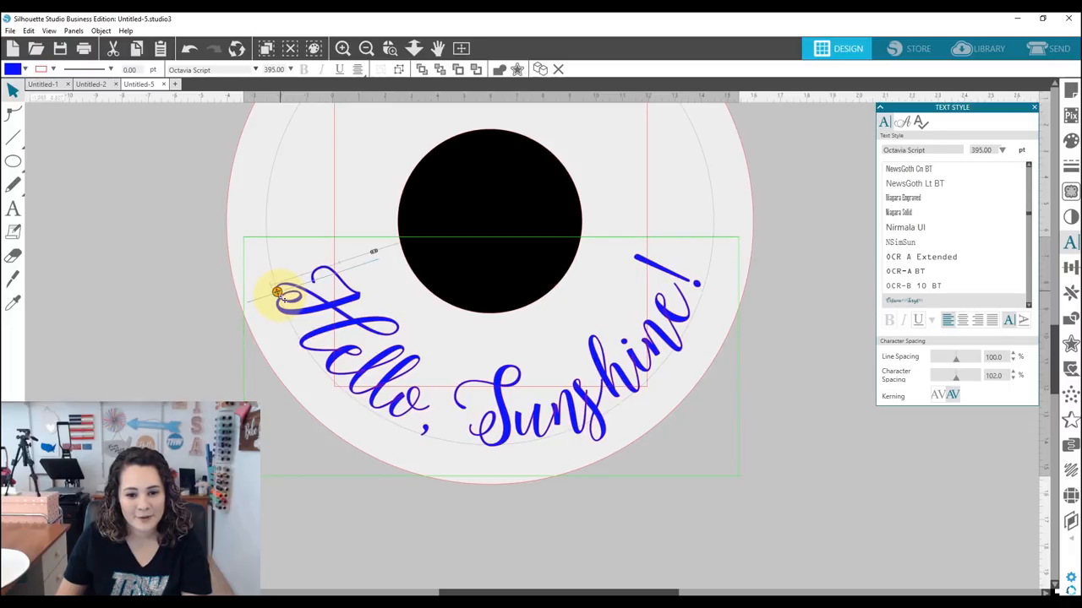
drag(277, 291, 287, 303)
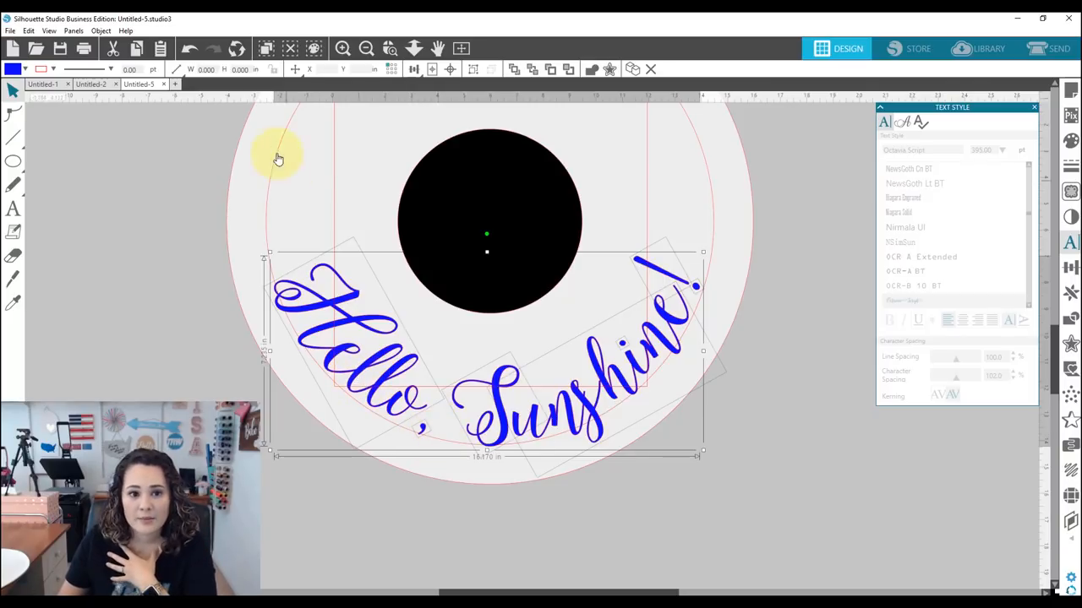
mouse_move(244, 385)
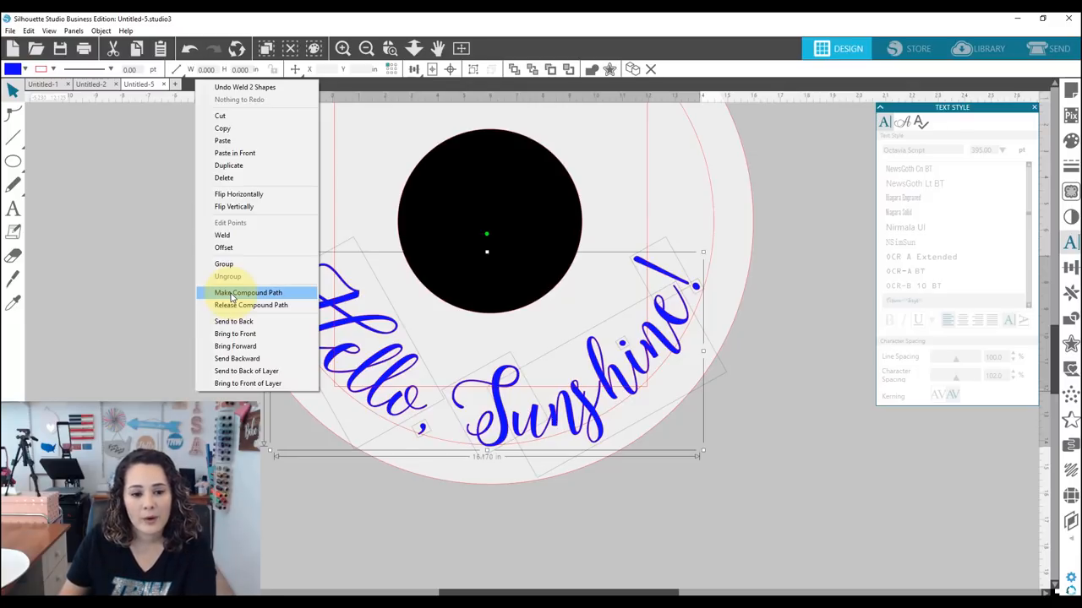
Step: Combine the welded greeting letters into one compound path
click(247, 292)
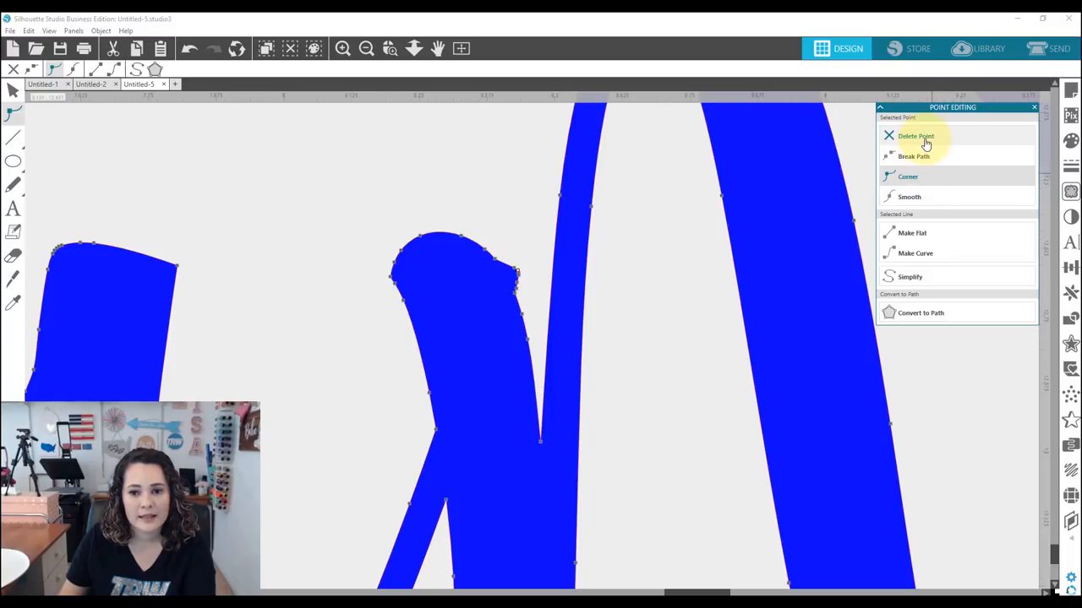
Step: Delete stray and spur points on the overlapping script letters and smooth an edge point
click(910, 197)
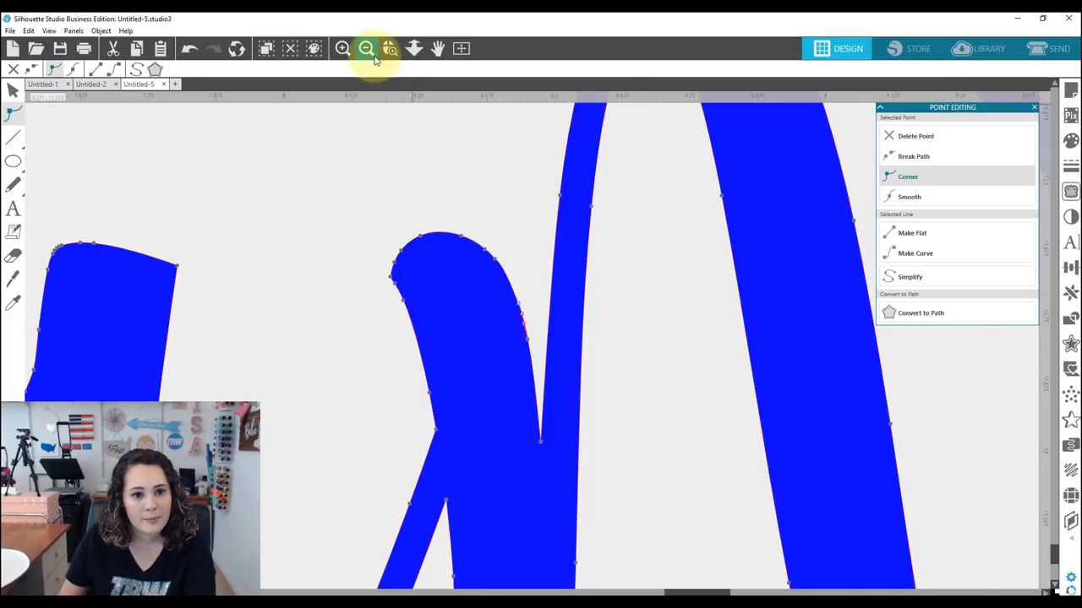
click(365, 48)
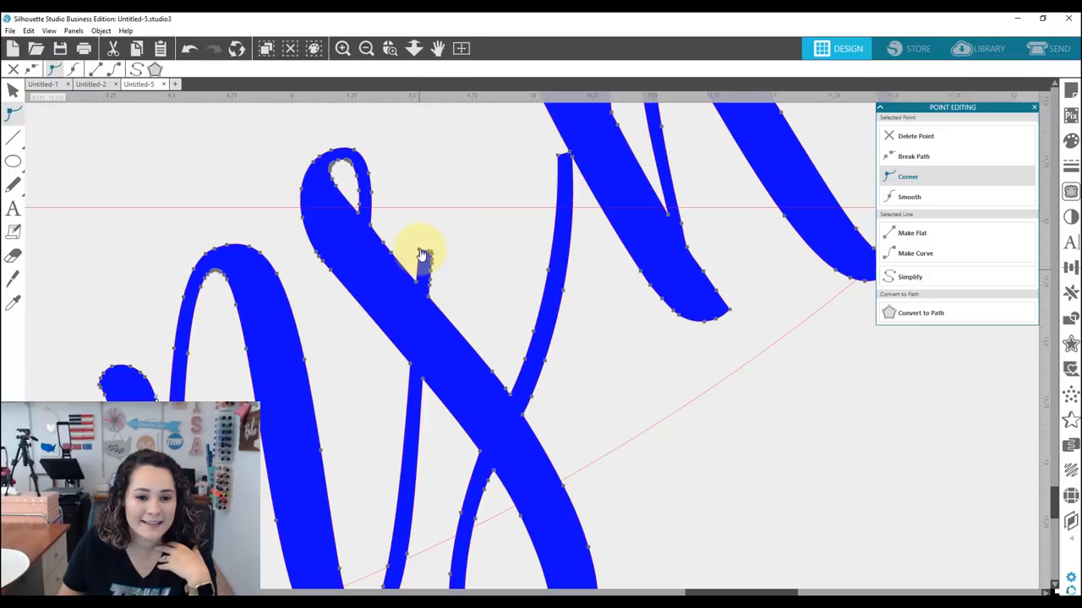
click(915, 135)
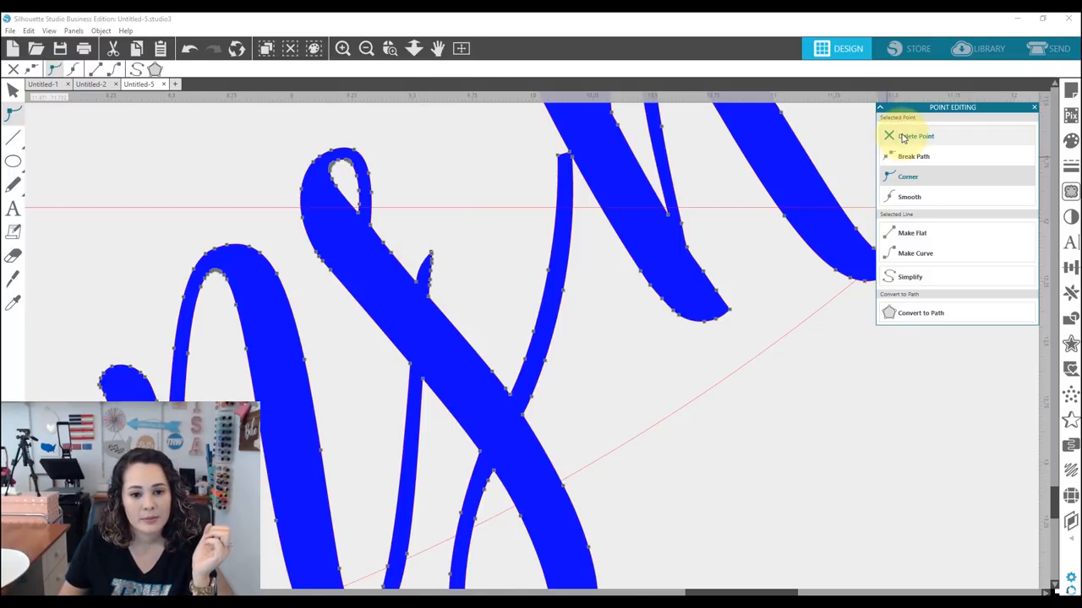
click(914, 136)
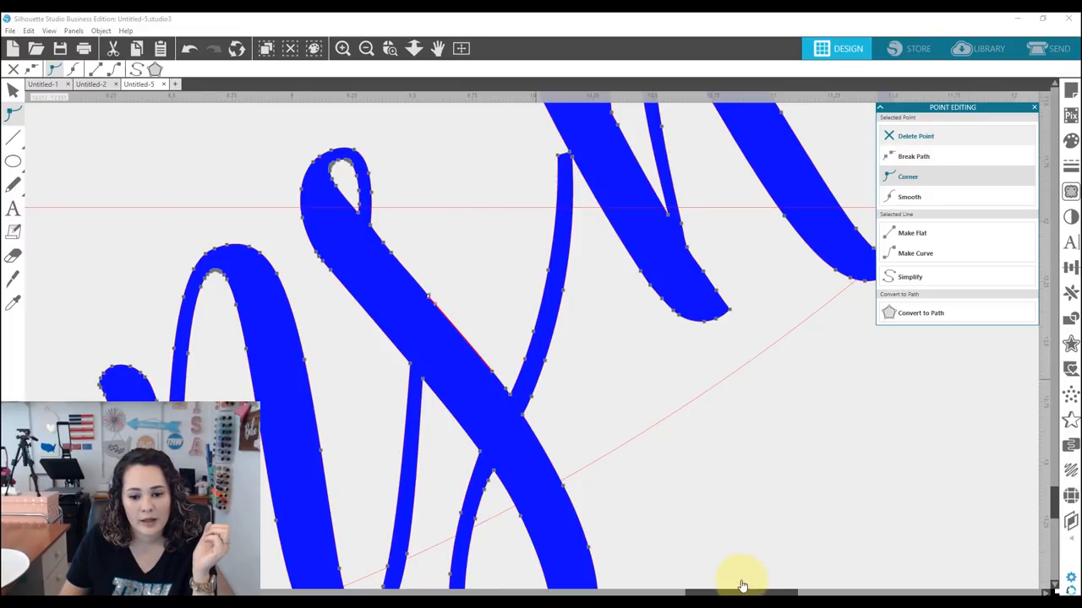
mouse_move(537, 155)
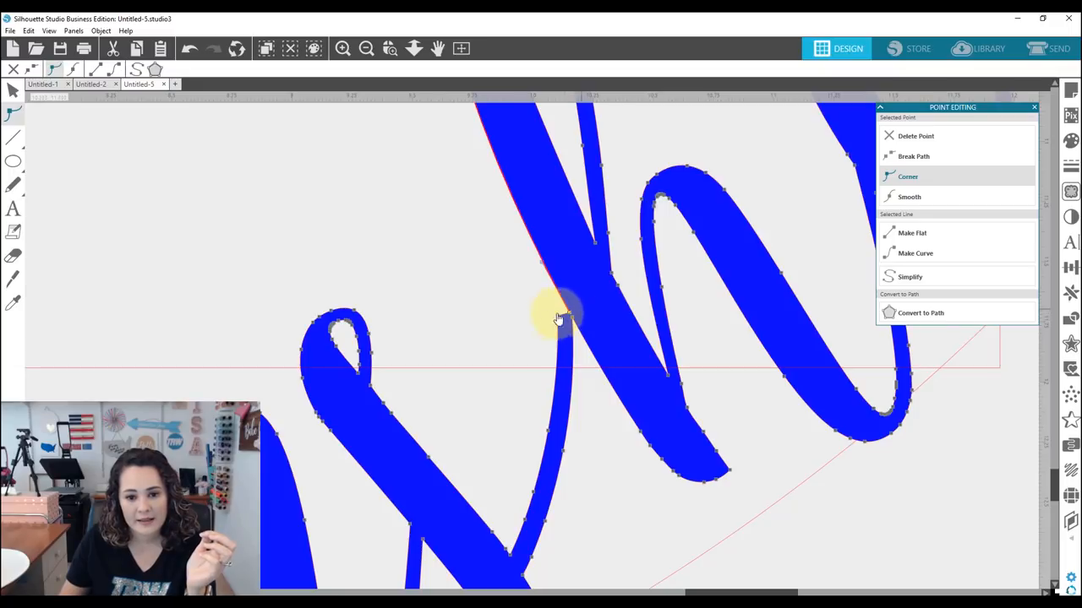
click(915, 136)
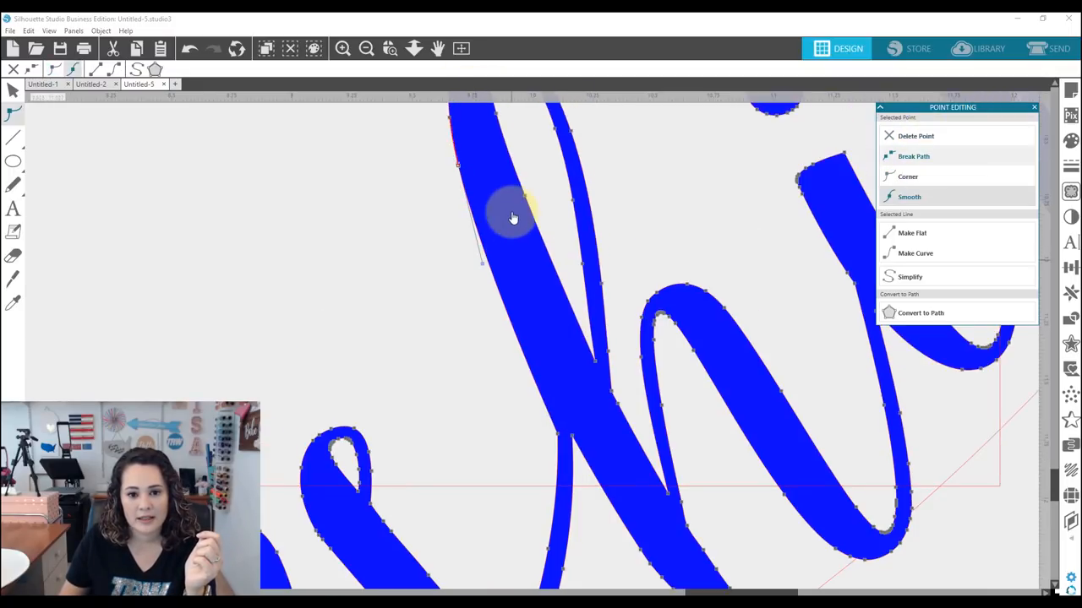
click(365, 48)
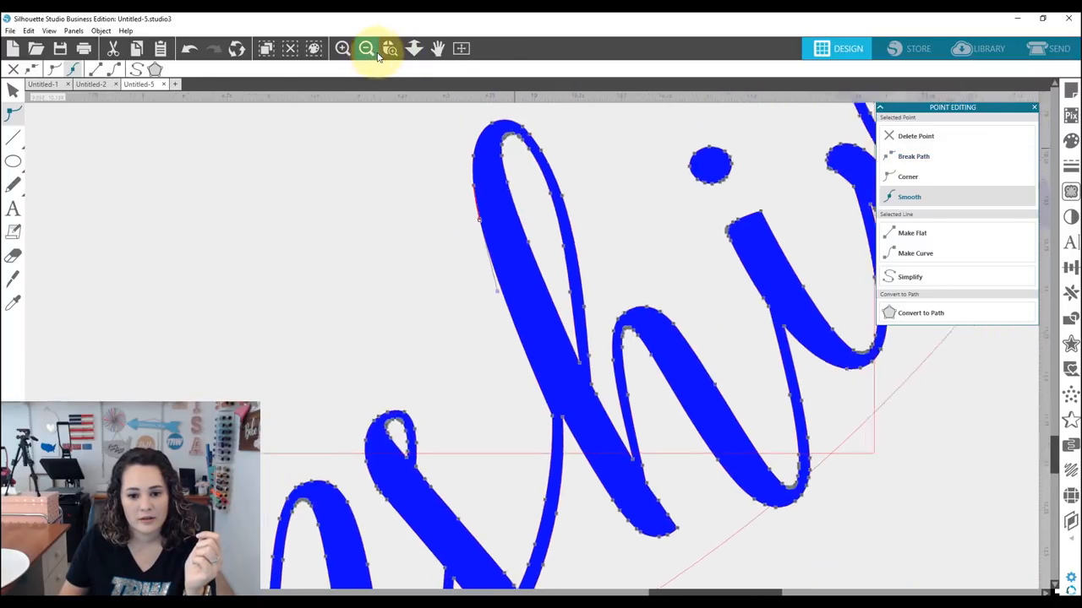
Step: Zoom out to bring the whole 'Hello, Sunshine!' script into view on the page
click(367, 48)
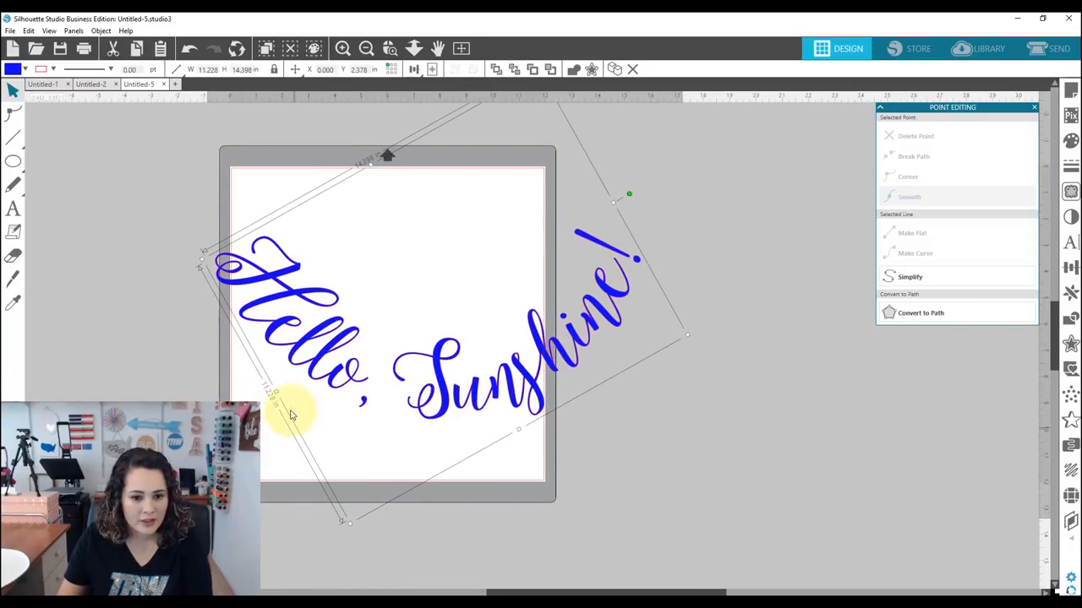
mouse_move(645, 208)
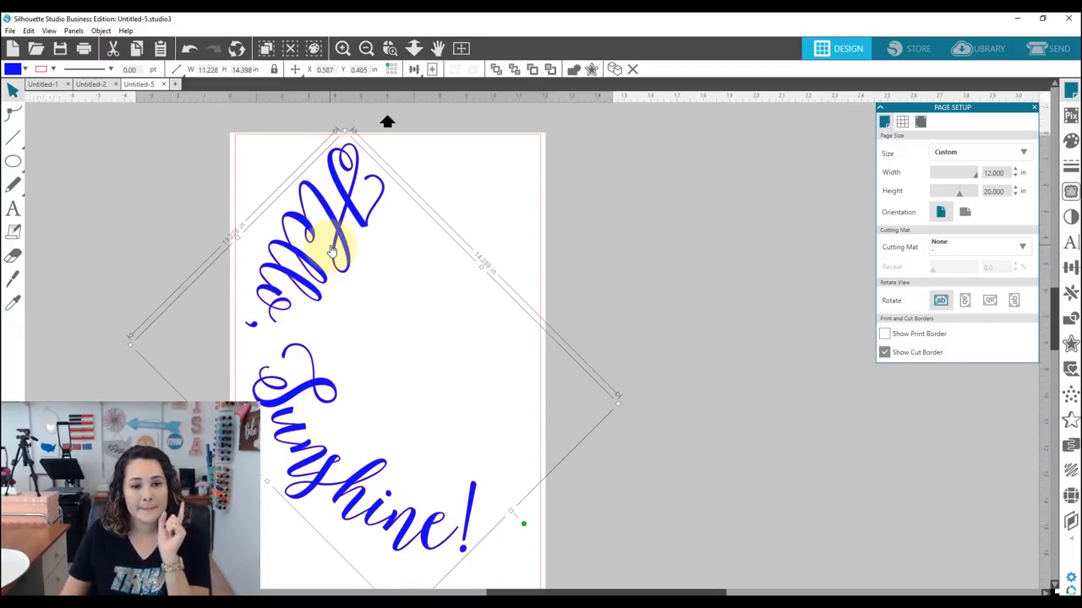
Step: Flip the arced greeting horizontally into a mirror image via the right-click menu
right_click(333, 240)
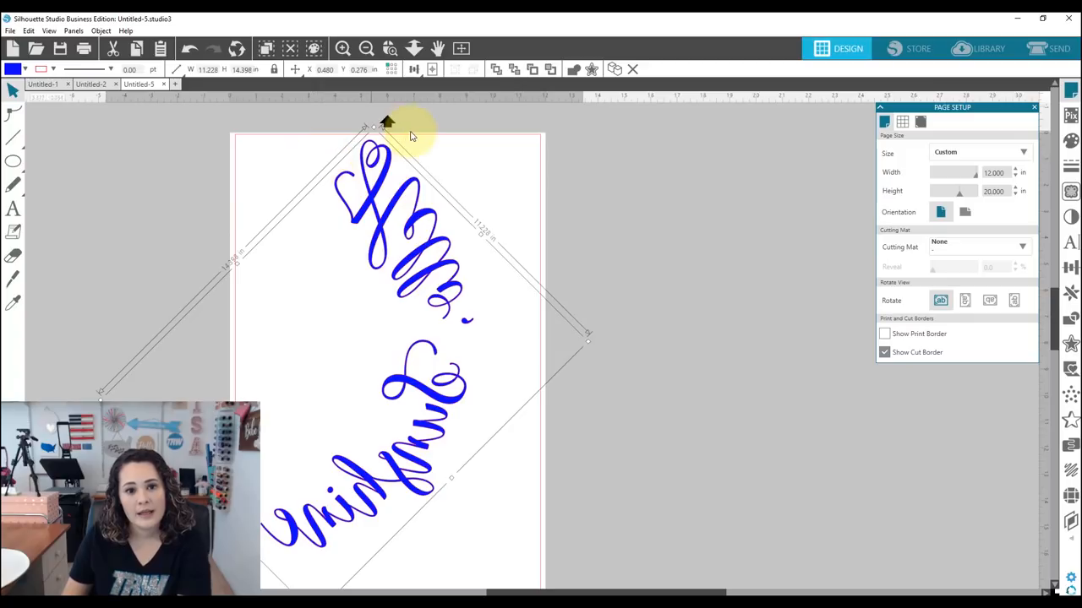
mouse_move(316, 451)
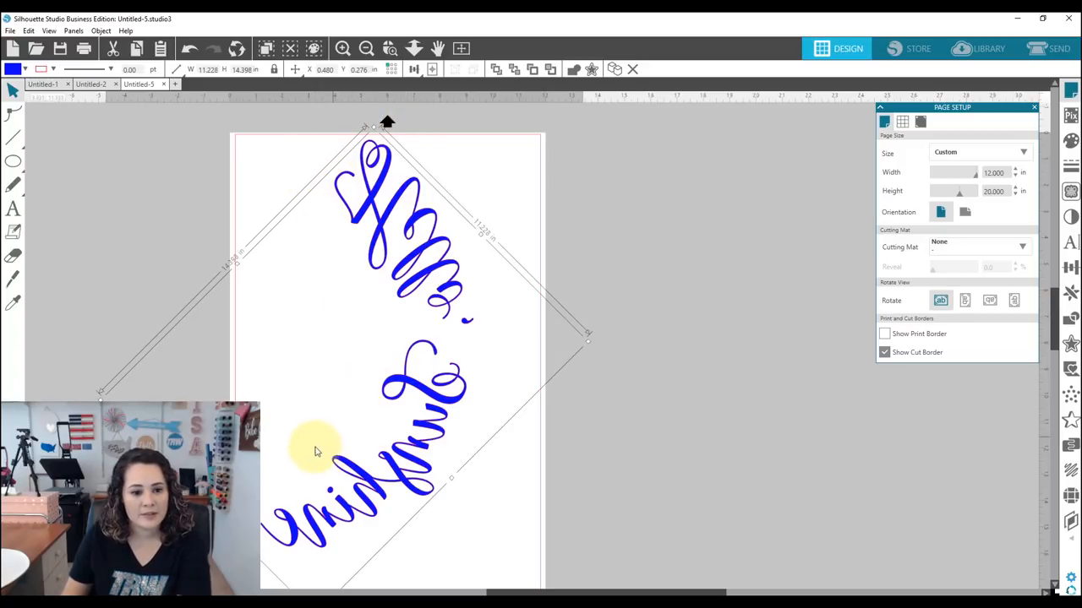
mouse_move(338, 554)
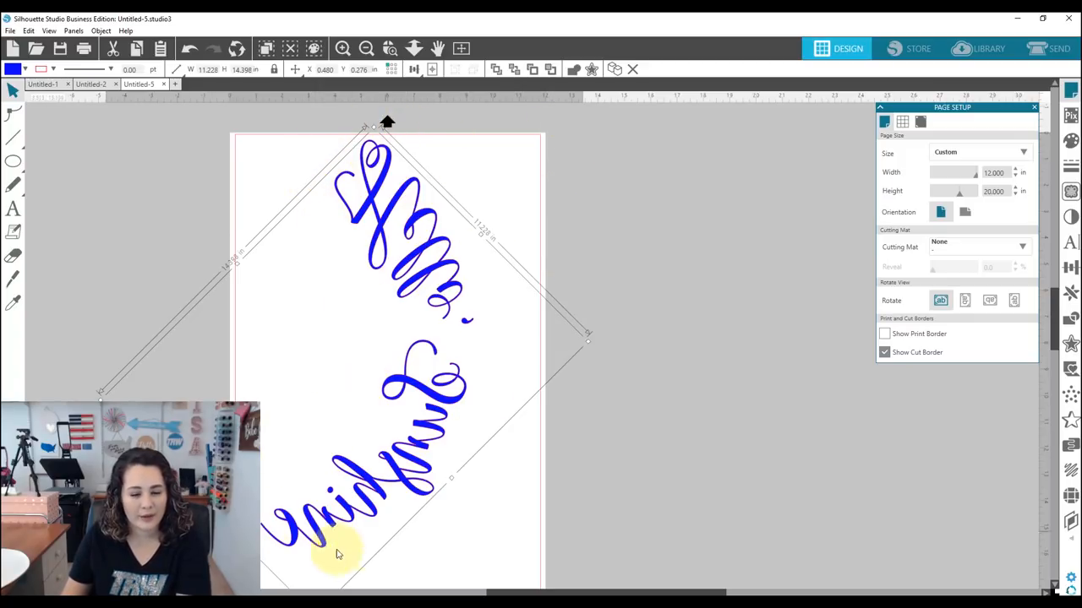
scroll(down, 3)
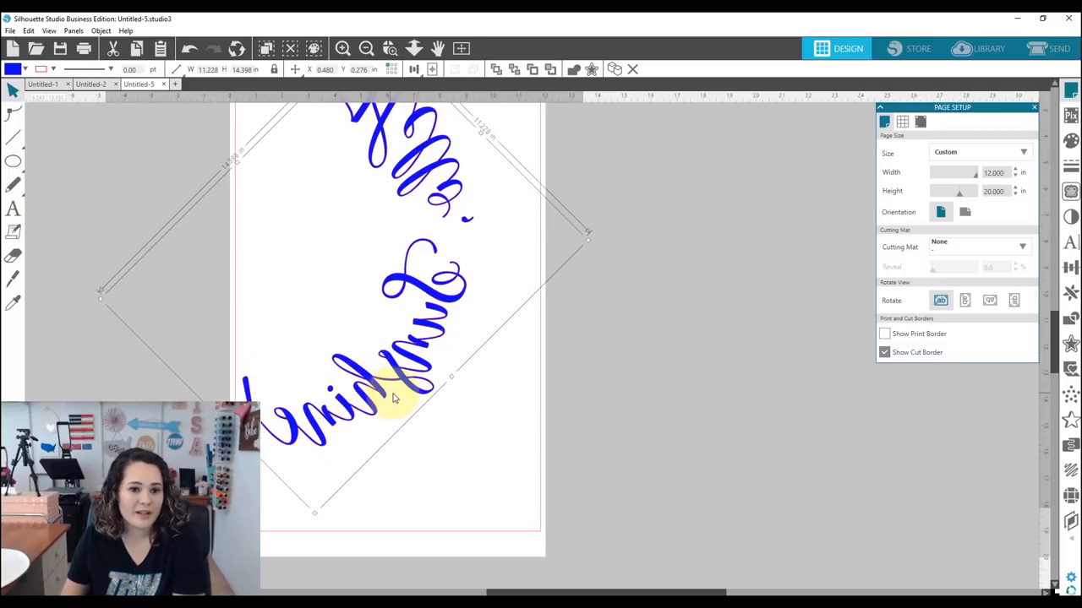